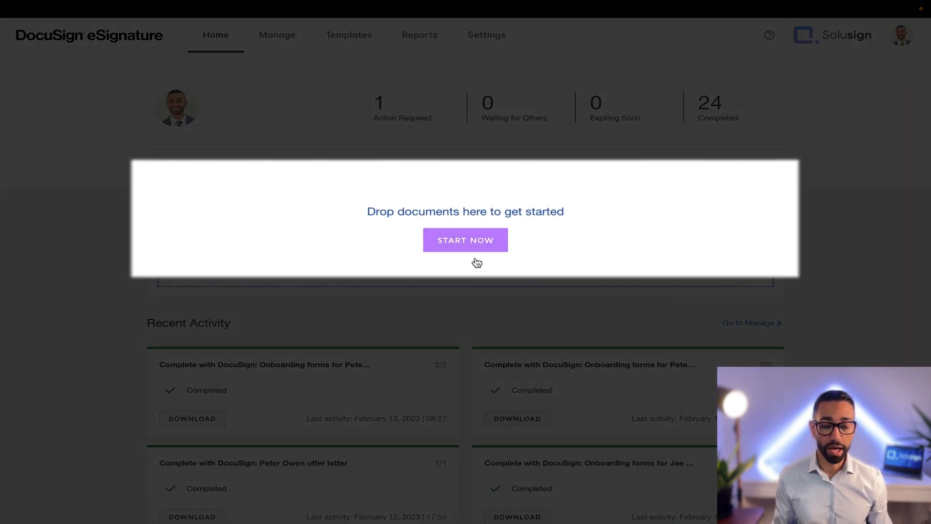
- Start a new envelope from the Home page
{"action": "left_click", "coordinate": [464, 239]}
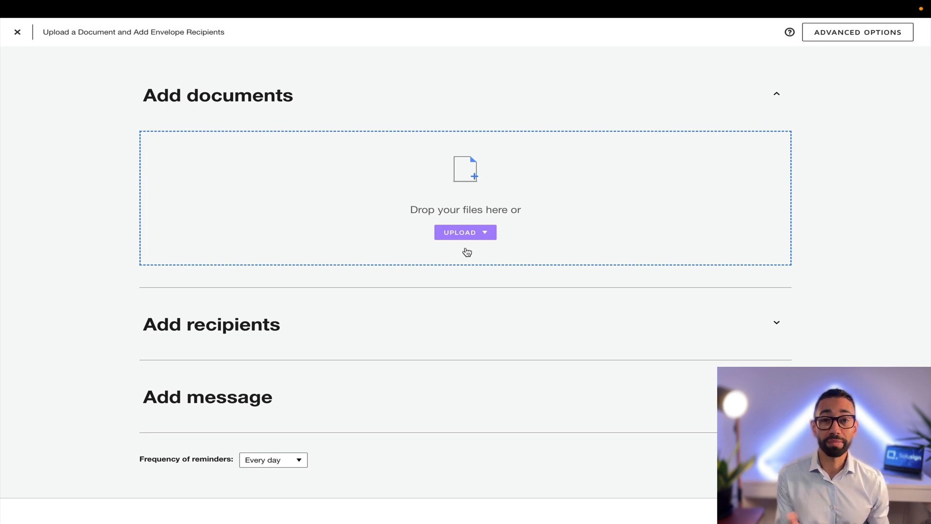
{"action": "mouse_move", "coordinate": [465, 241]}
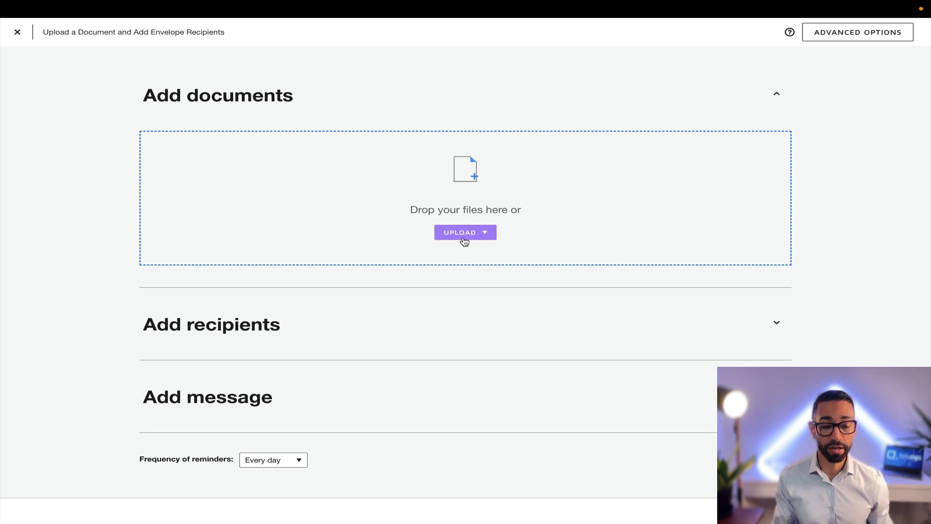
- Upload the Direct Deposit Authorization Form from the Assets folder as the envelope document
{"action": "left_click", "coordinate": [459, 231]}
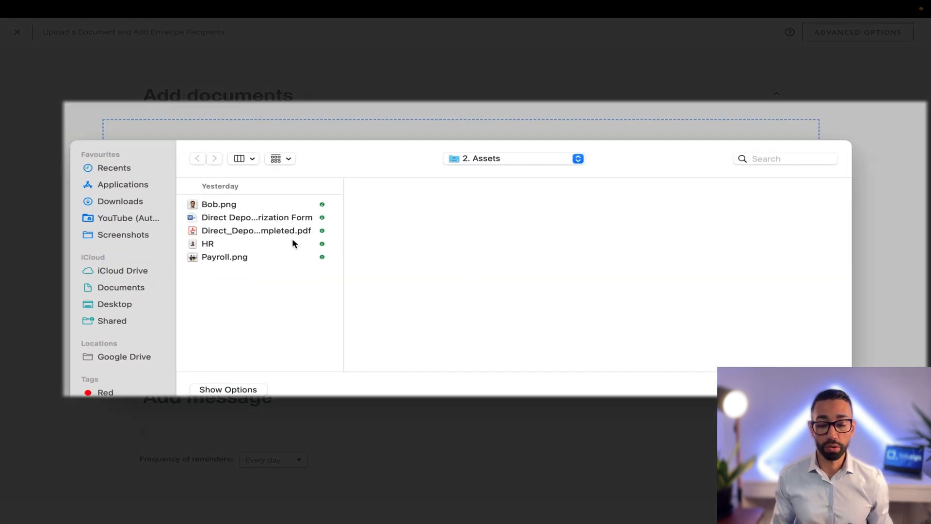
{"action": "double_click", "coordinate": [256, 217]}
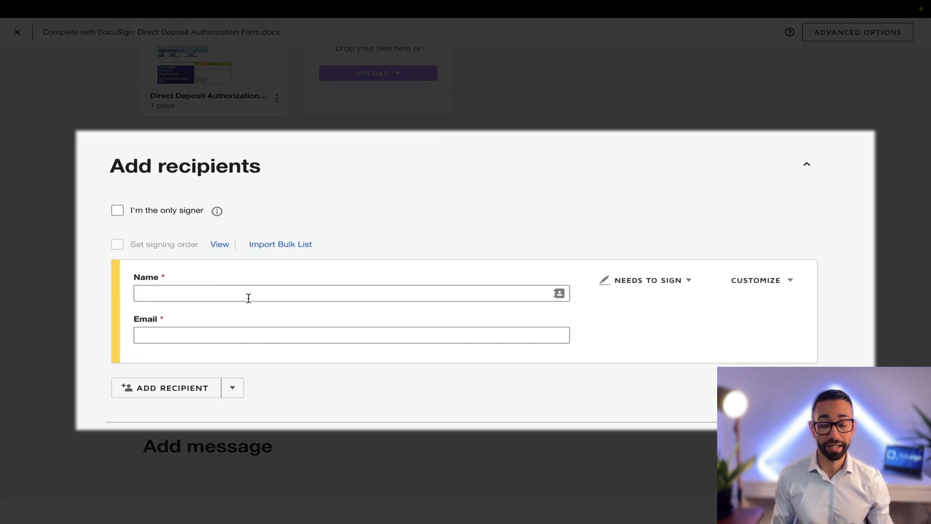
{"action": "type", "text": "Bob Smith"}
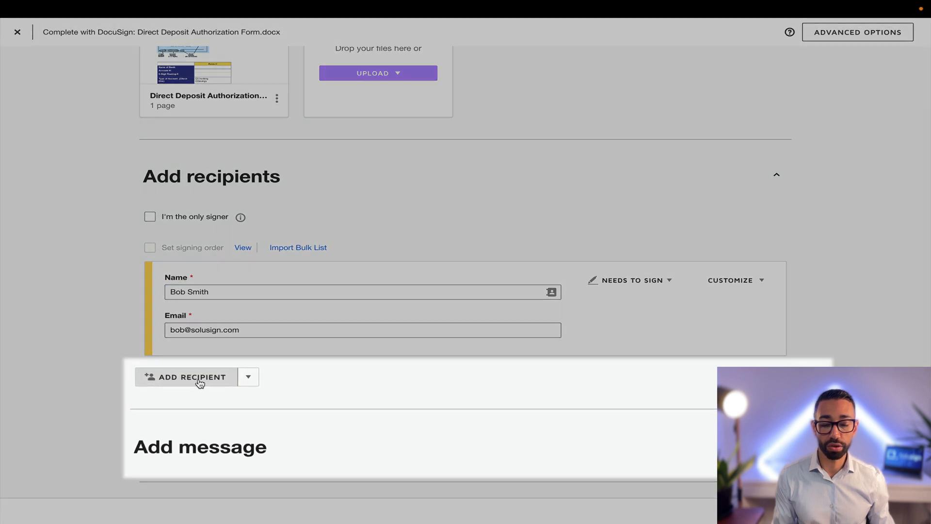
{"action": "left_click", "coordinate": [191, 377]}
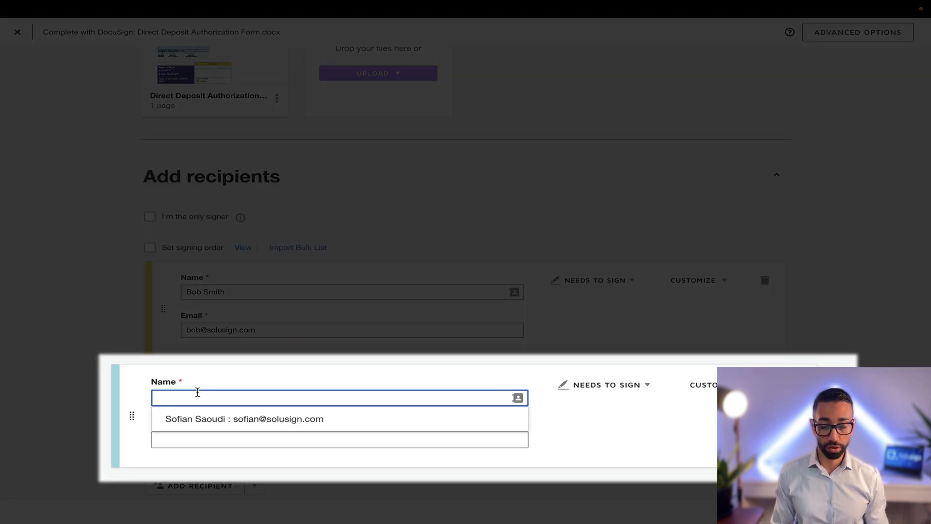
{"action": "type", "text": "Payroll"}
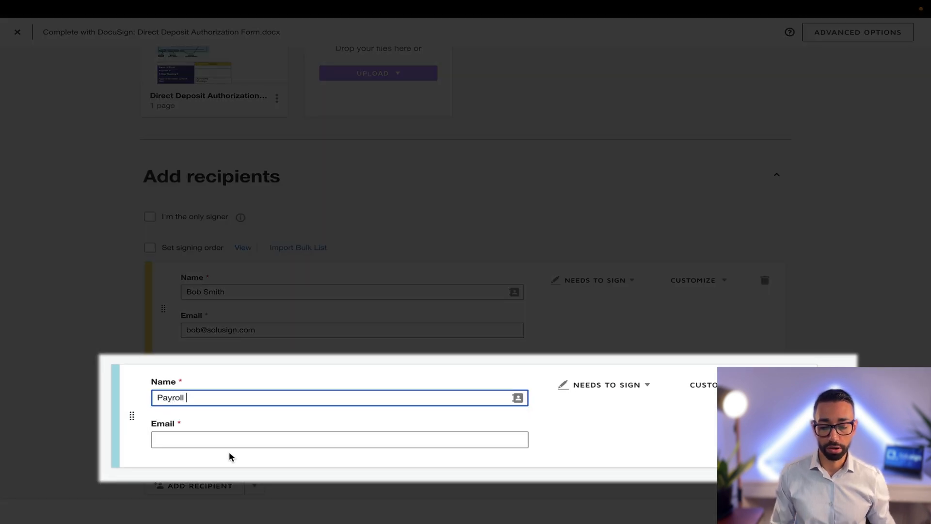
{"action": "type", "text": "[ay"}
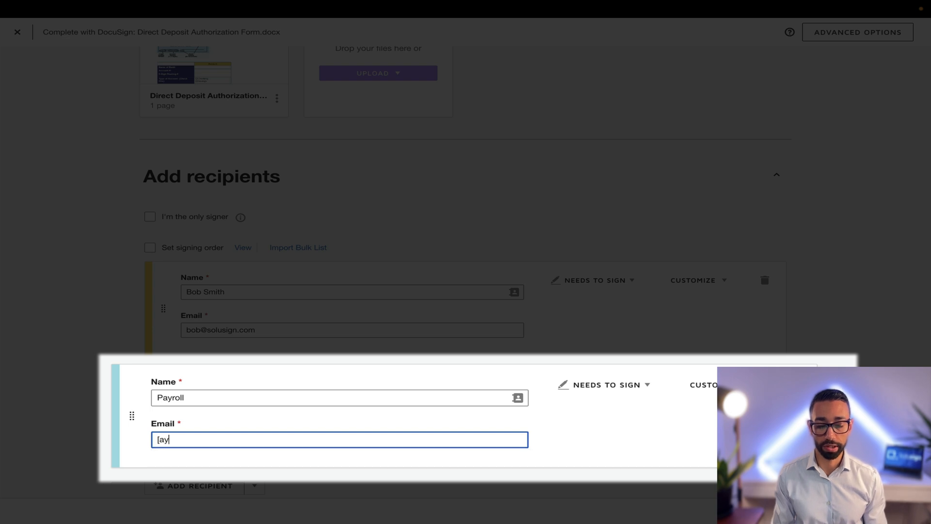
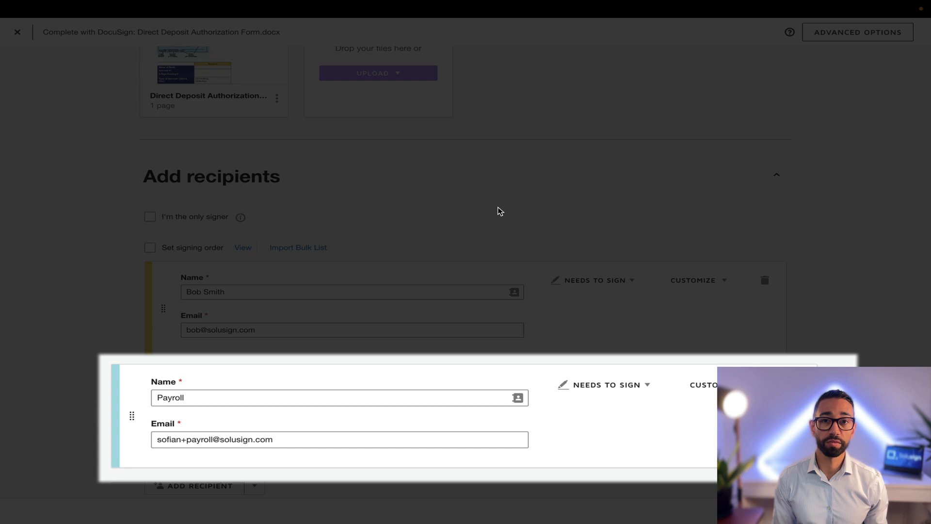
{"action": "mouse_move", "coordinate": [622, 272]}
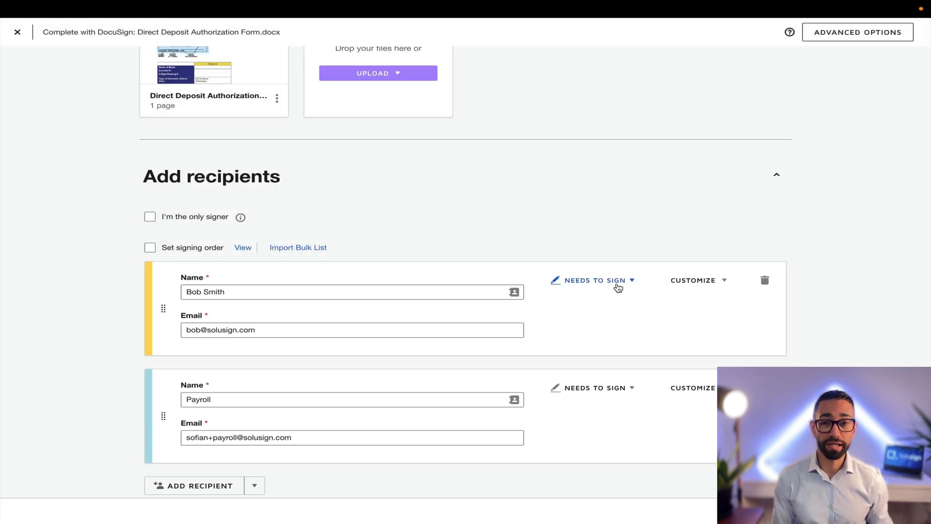
{"action": "left_click", "coordinate": [595, 280]}
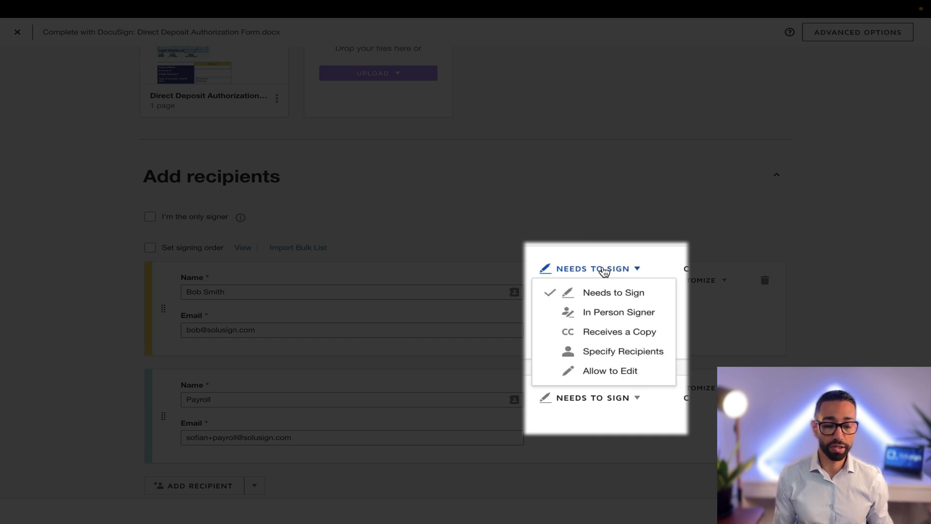
{"action": "mouse_move", "coordinate": [620, 331]}
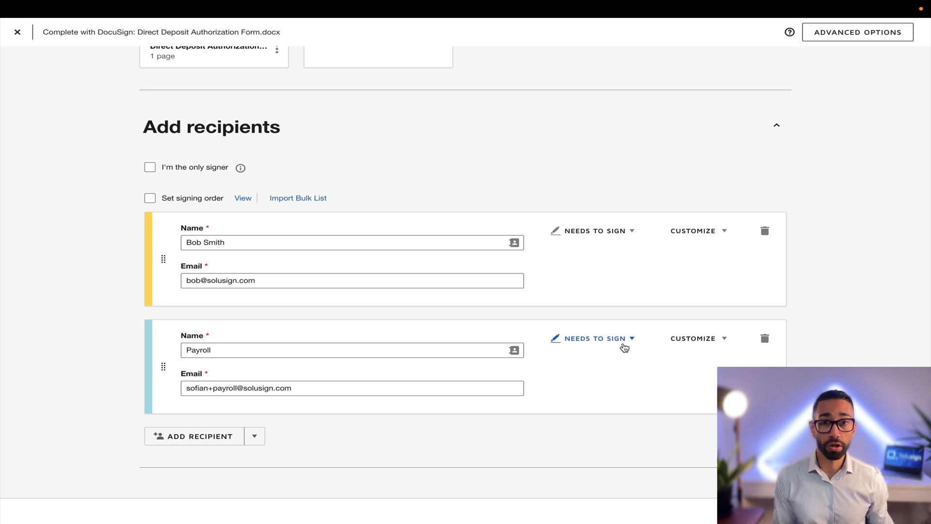
{"action": "mouse_move", "coordinate": [343, 401]}
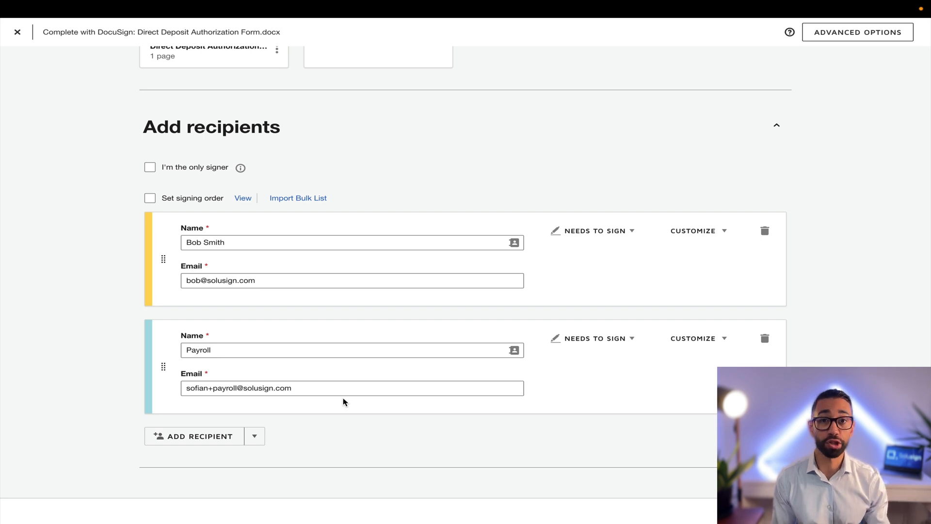
{"action": "mouse_move", "coordinate": [250, 330]}
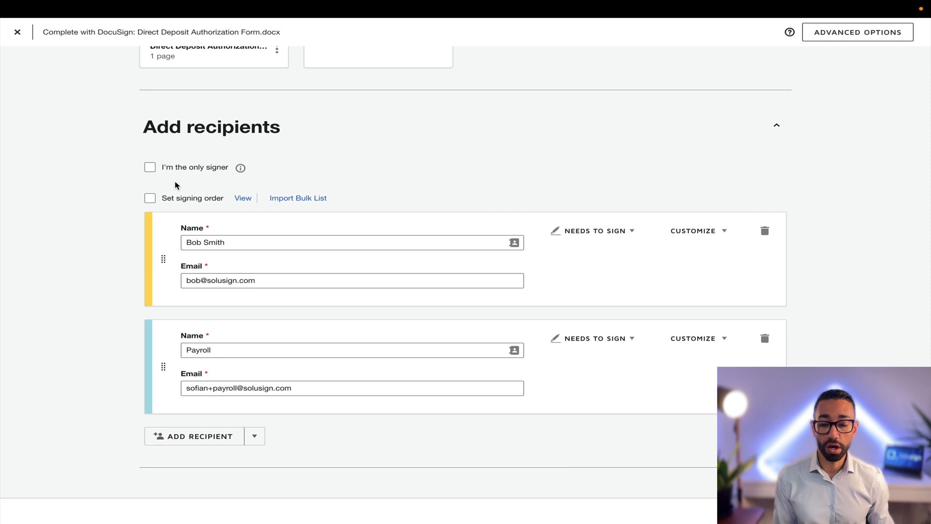
- Enable signing order so Bob Smith signs first and Payroll second
{"action": "left_click", "coordinate": [149, 198]}
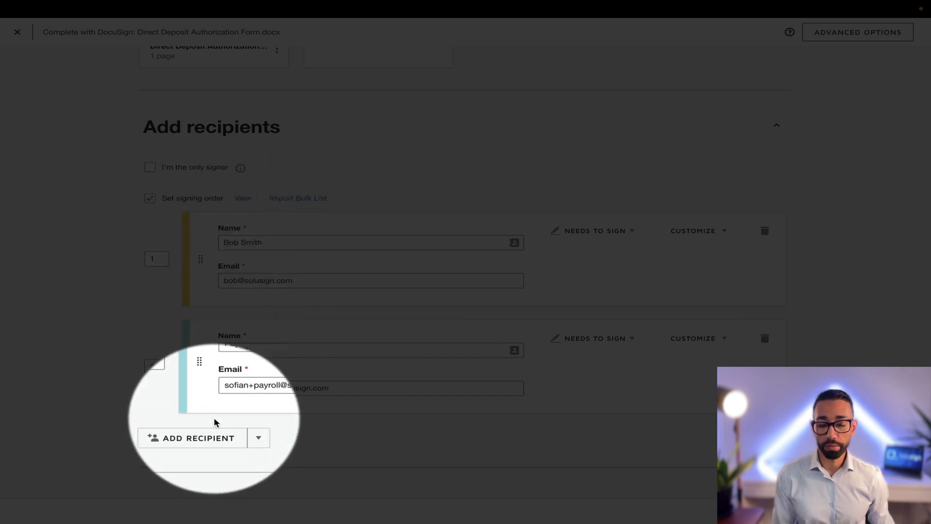
{"action": "left_click", "coordinate": [198, 437]}
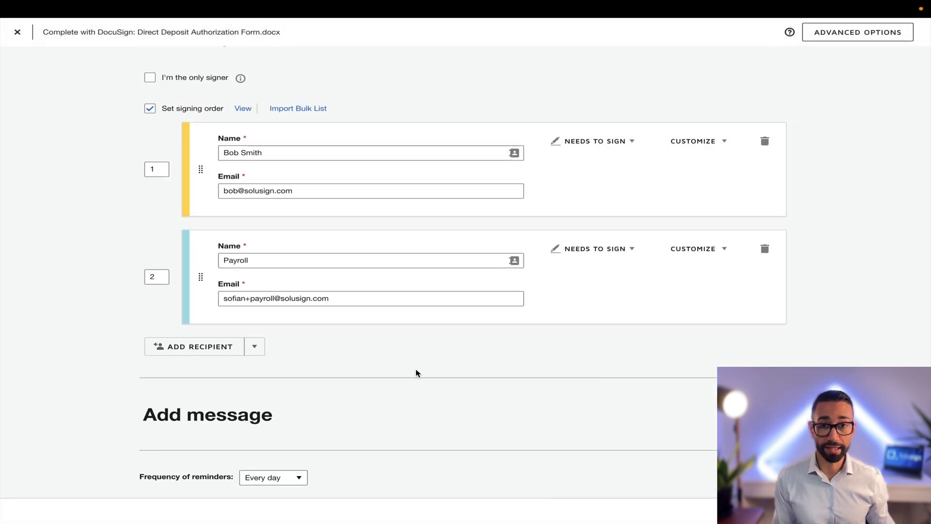
- Keep the default subject and Every day reminders, then continue to the next envelope step
{"action": "scroll", "scroll_direction": "up", "scroll_amount": 3}
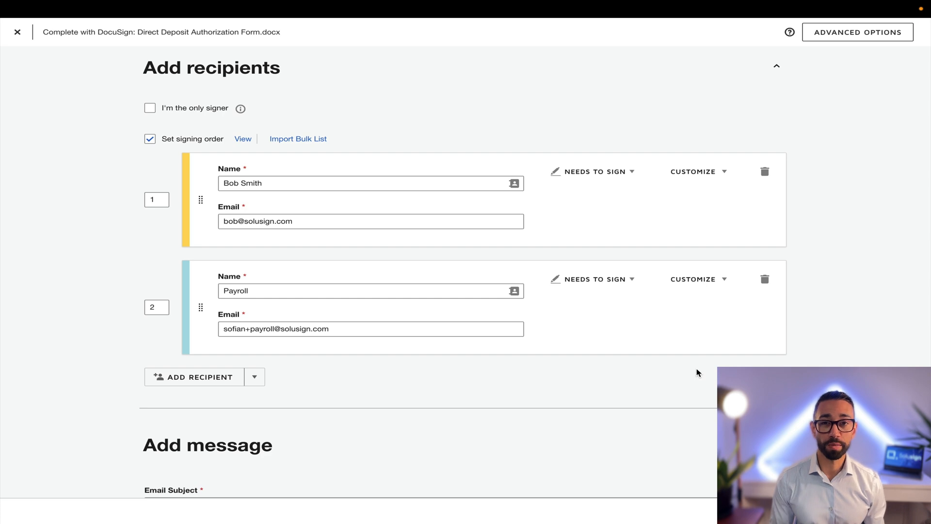
{"action": "scroll", "scroll_direction": "down", "scroll_amount": 3}
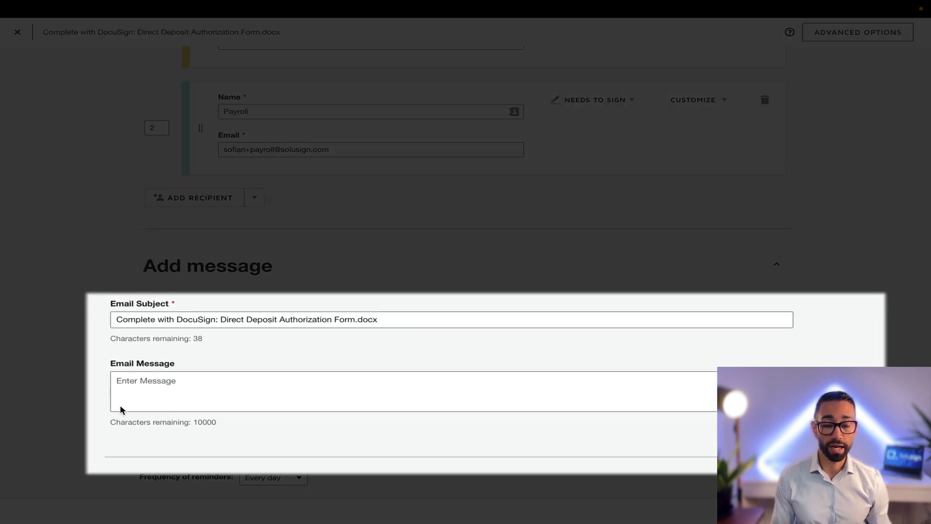
{"action": "mouse_move", "coordinate": [191, 377]}
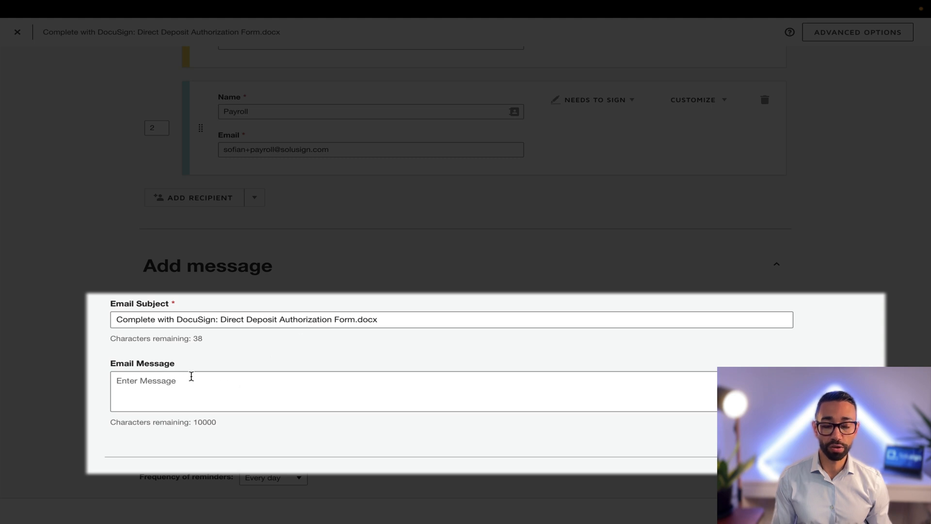
{"action": "mouse_move", "coordinate": [295, 327]}
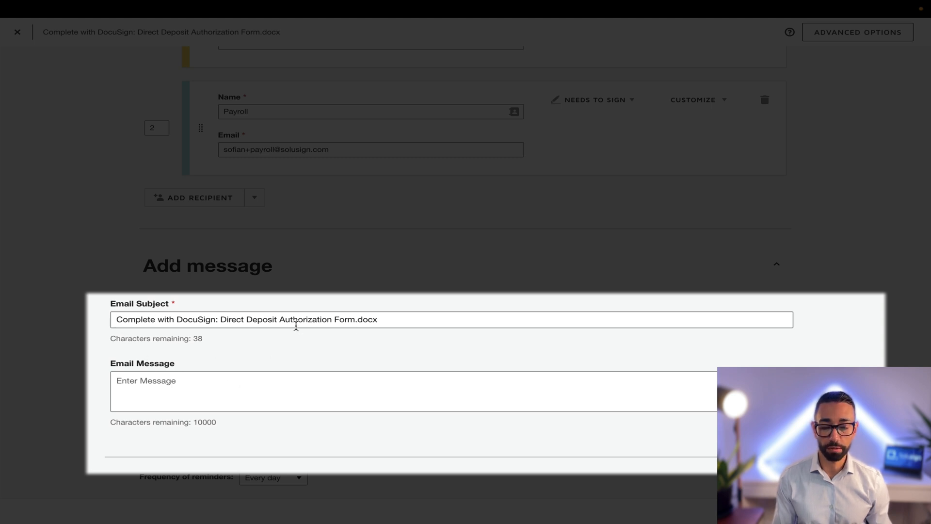
{"action": "mouse_move", "coordinate": [395, 401]}
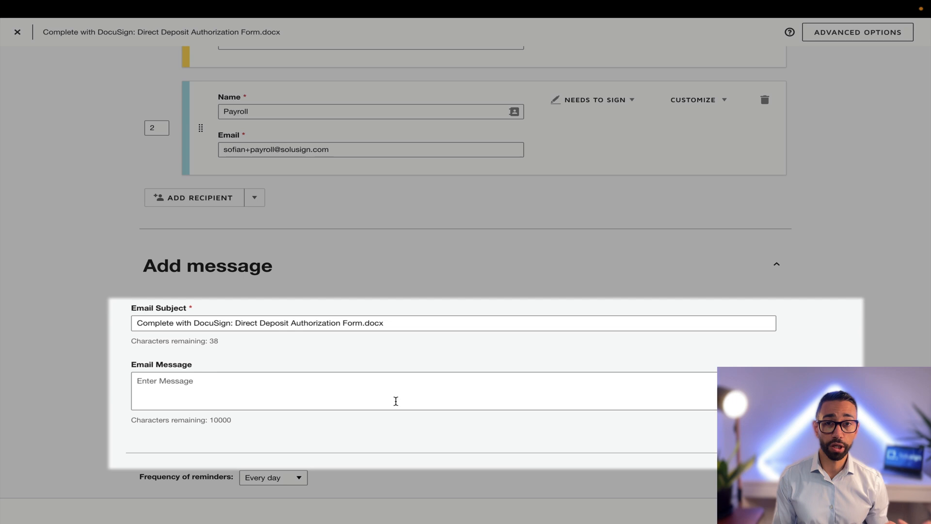
{"action": "left_click", "coordinate": [273, 477]}
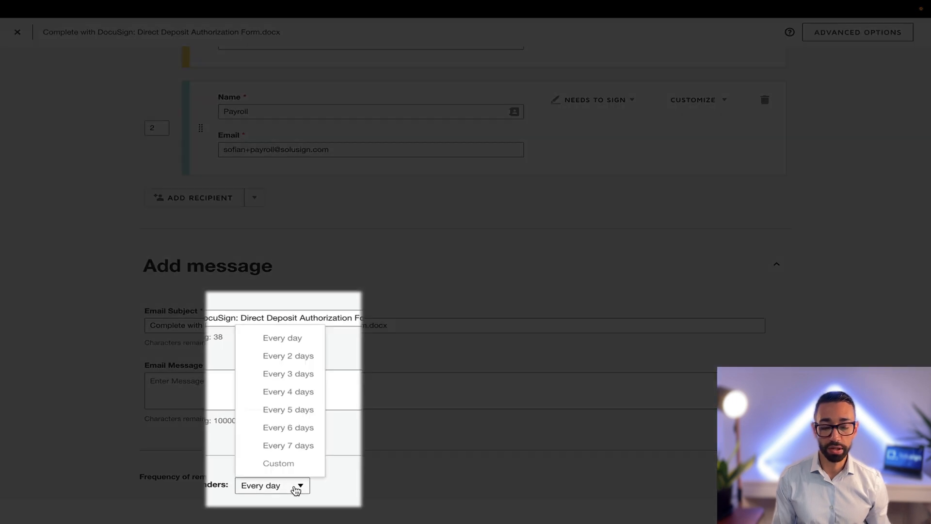
{"action": "mouse_move", "coordinate": [288, 445]}
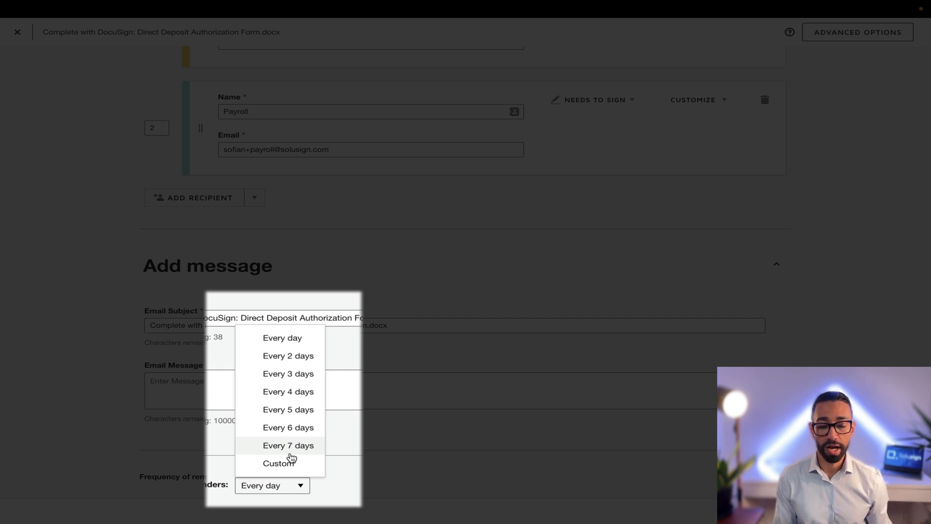
{"action": "mouse_move", "coordinate": [290, 342]}
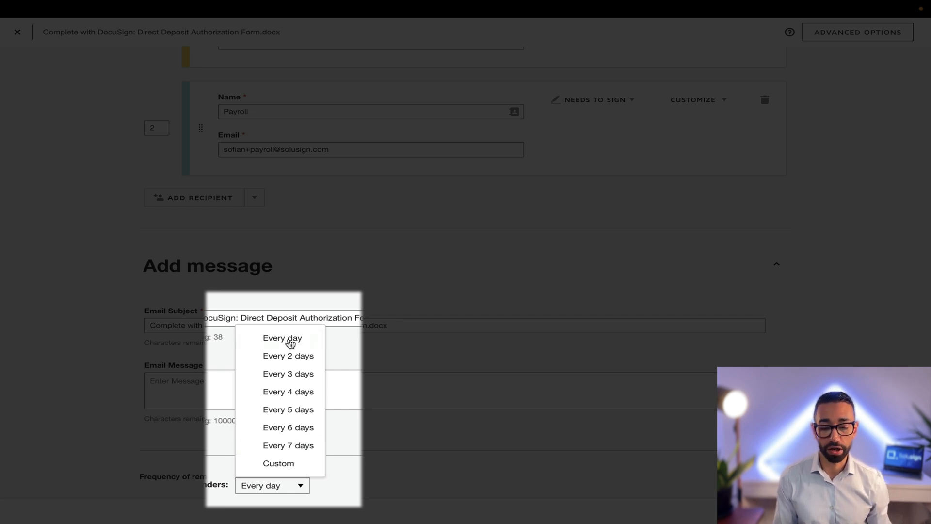
{"action": "left_click", "coordinate": [282, 337]}
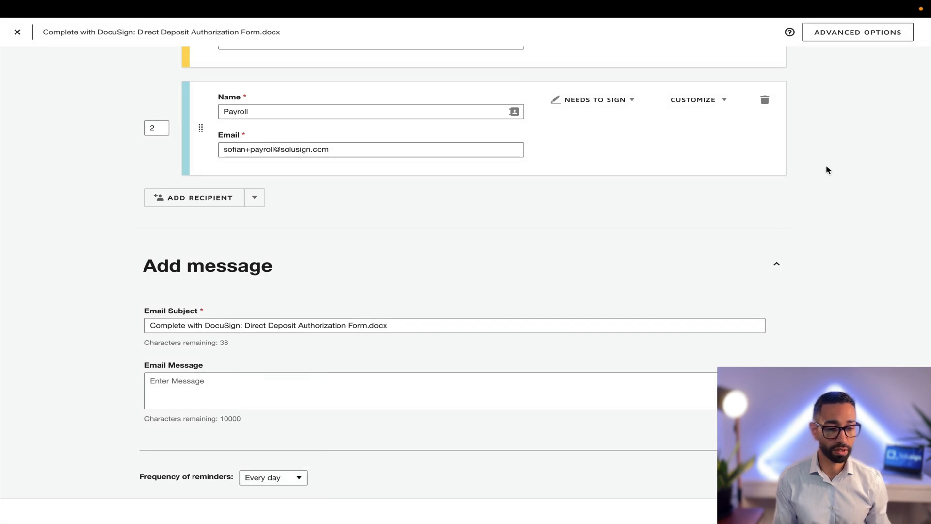
{"action": "left_click", "coordinate": [857, 32]}
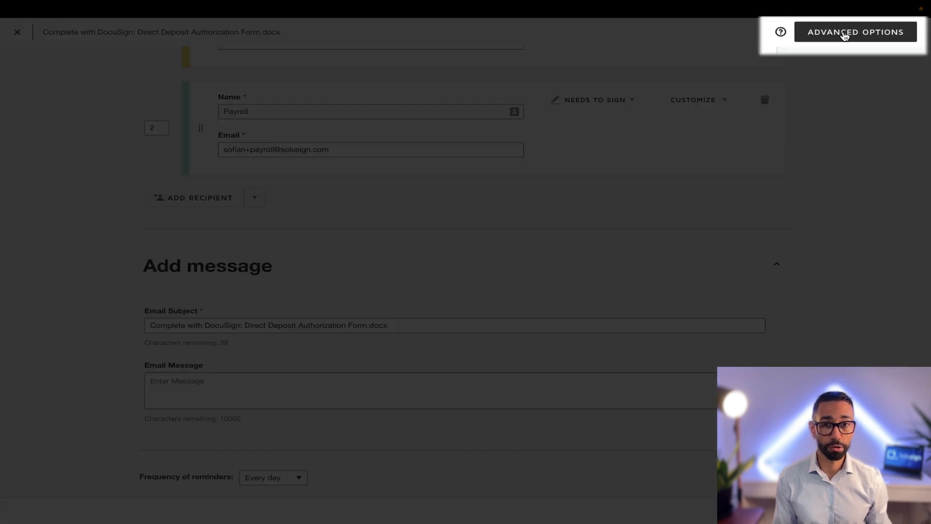
{"action": "left_click", "coordinate": [855, 32]}
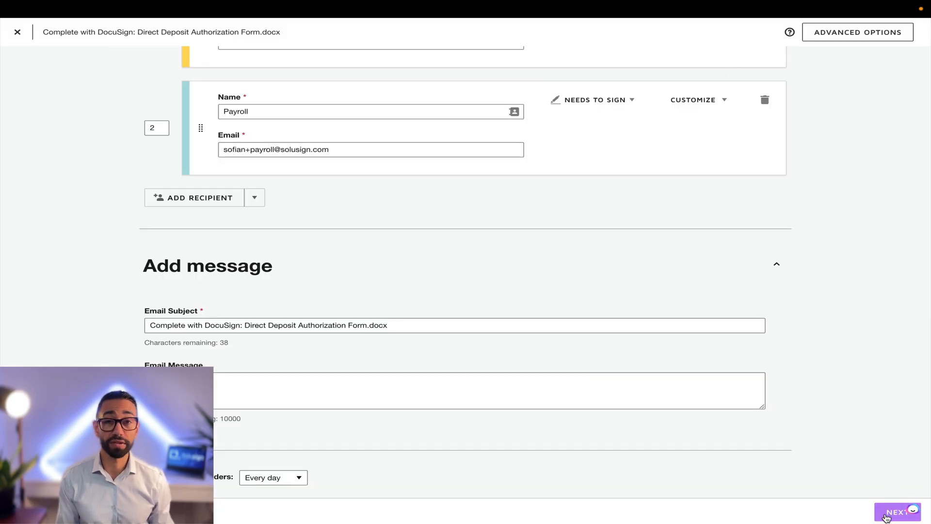
{"action": "left_click", "coordinate": [895, 511]}
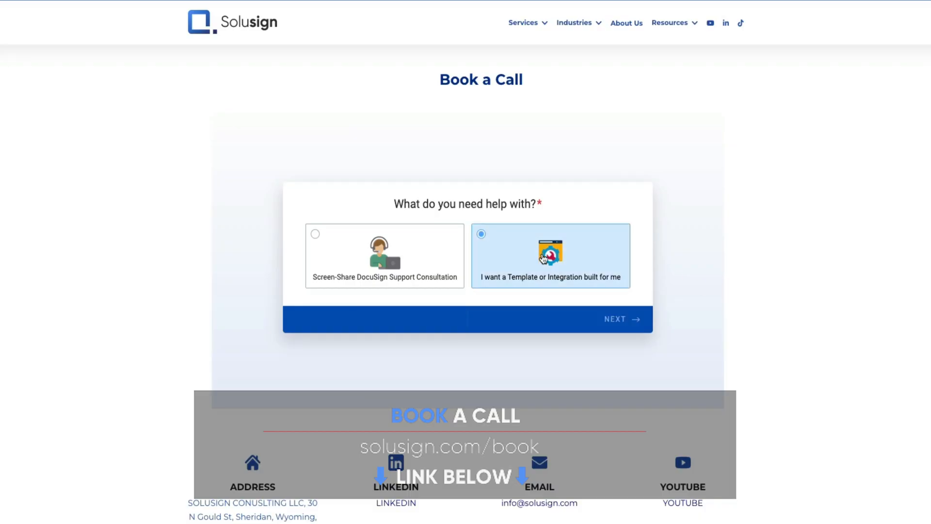
- Select DocuSign Integration on the Solusign booking form and bring up the Mastery cheat sheet page
{"action": "left_click", "coordinate": [621, 319]}
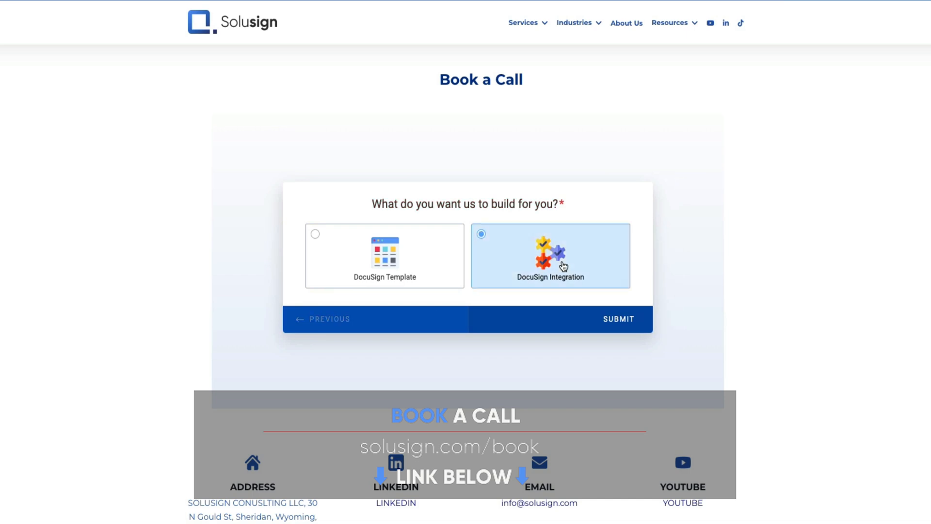
{"action": "left_click", "coordinate": [618, 319]}
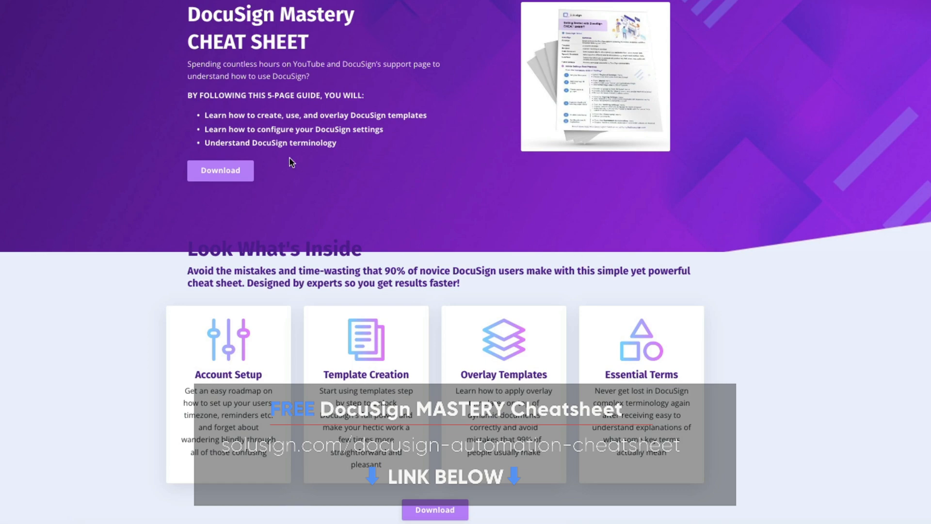
{"action": "left_click", "coordinate": [220, 171]}
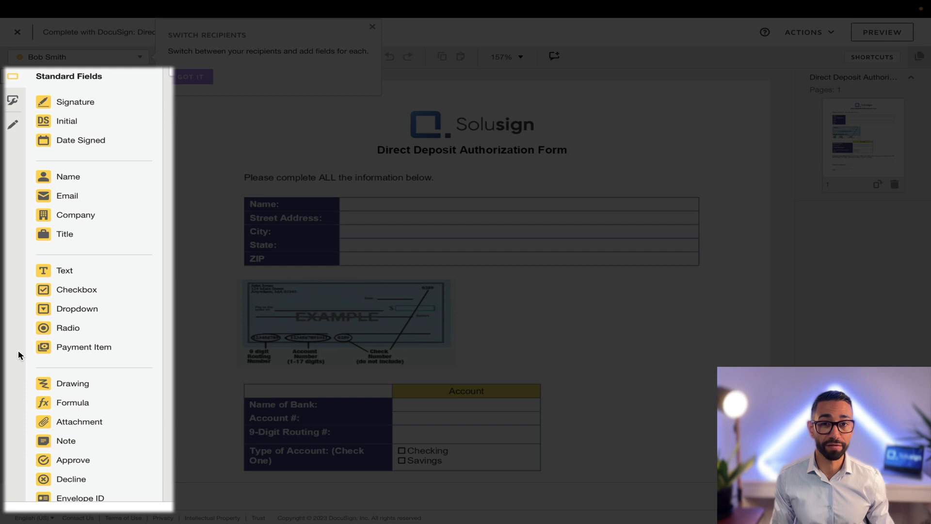
{"action": "mouse_move", "coordinate": [89, 297]}
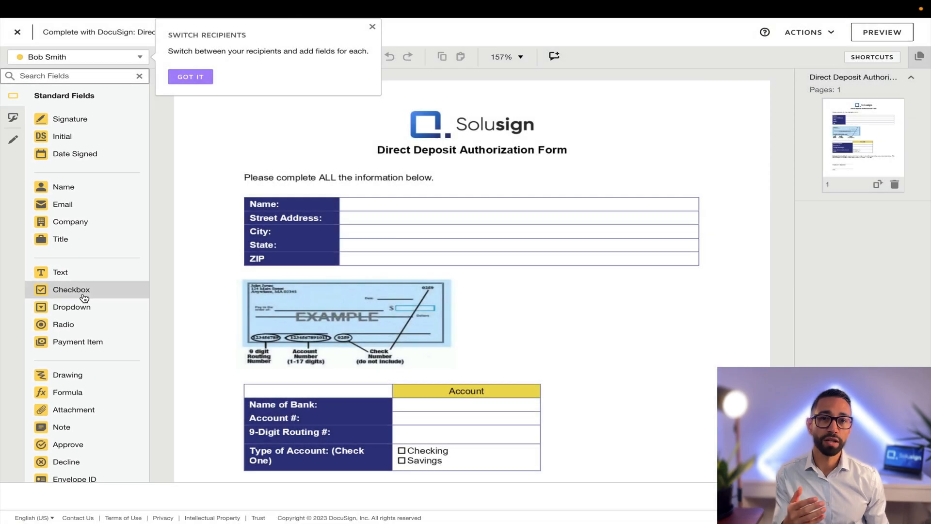
{"action": "mouse_move", "coordinate": [99, 170]}
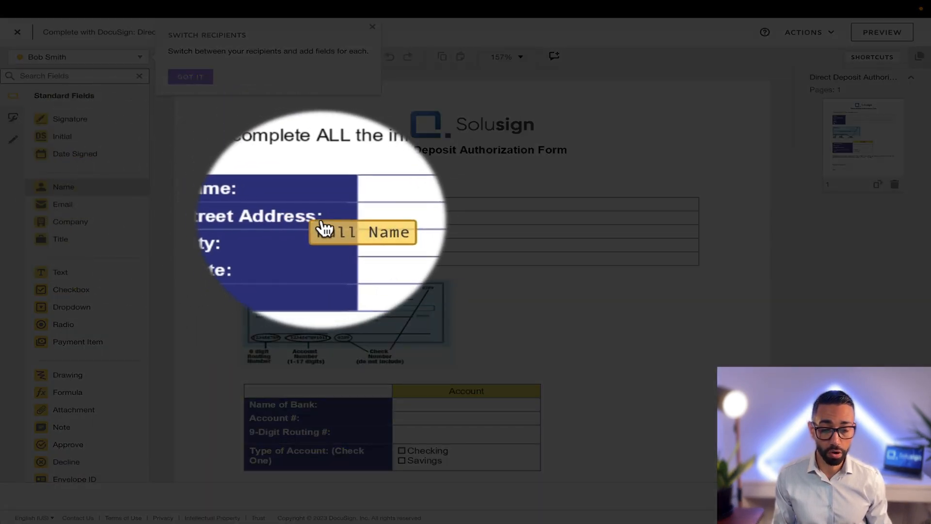
- Place Bob Smith's Full Name field on the Name line and a text field on Street Address
{"action": "left_click", "coordinate": [388, 231]}
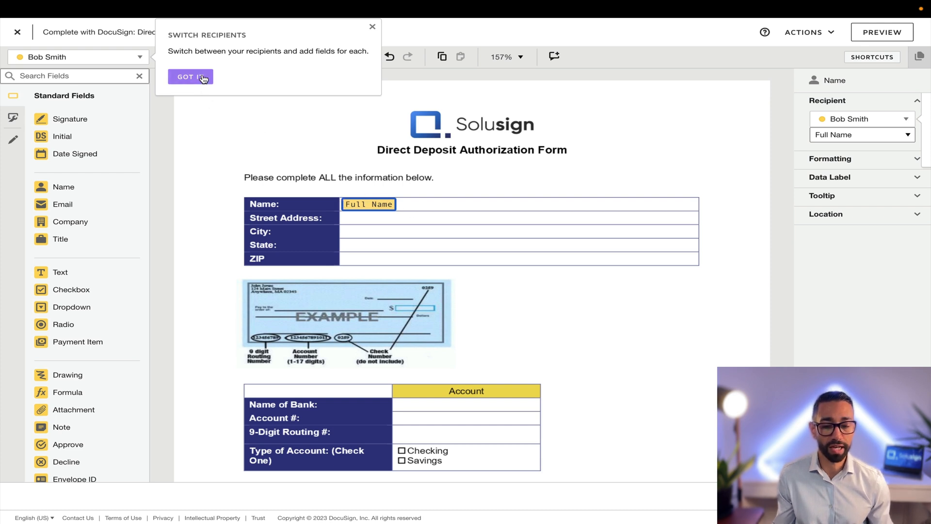
{"action": "left_click", "coordinate": [190, 75]}
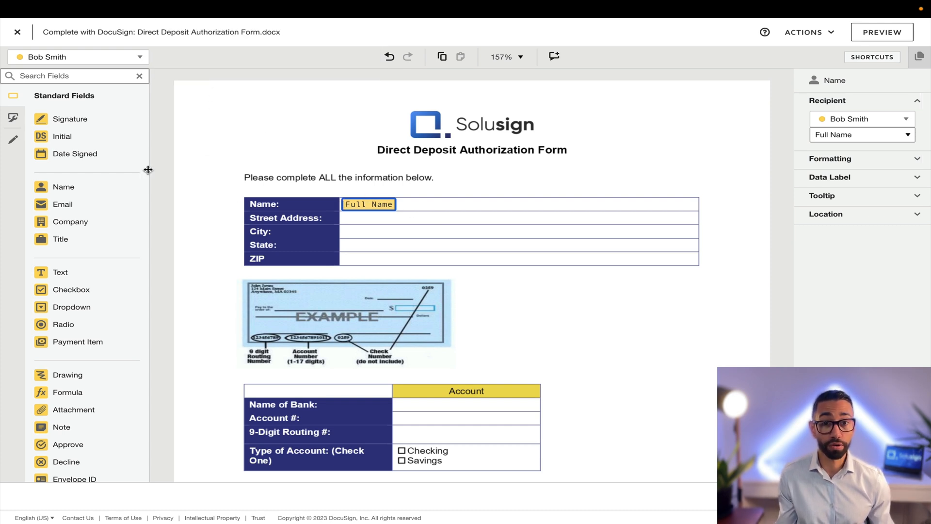
{"action": "mouse_move", "coordinate": [258, 198]}
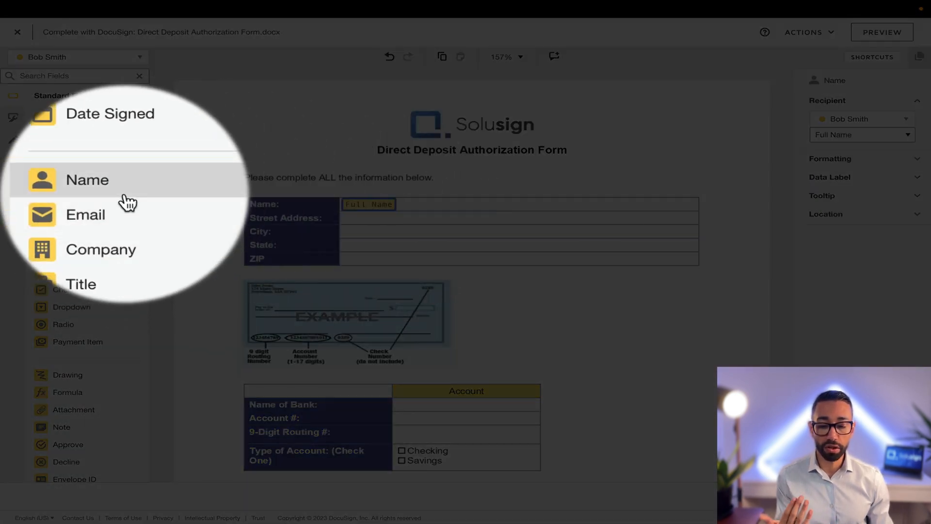
{"action": "scroll", "scroll_direction": "down", "scroll_amount": 3}
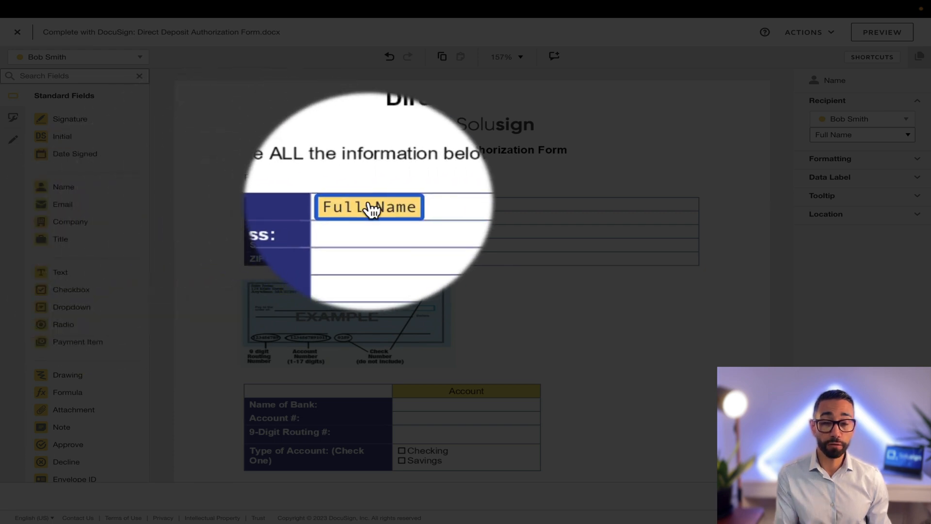
{"action": "mouse_move", "coordinate": [372, 211]}
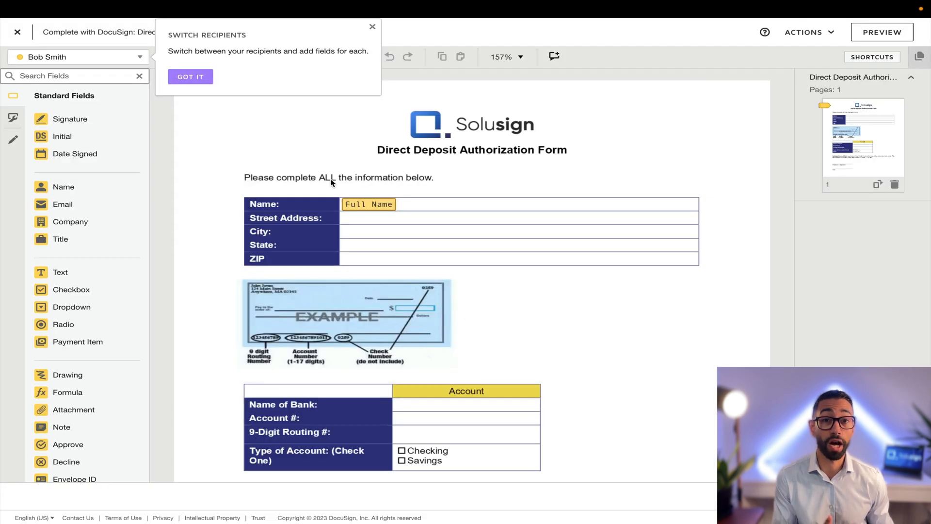
{"action": "mouse_move", "coordinate": [358, 208]}
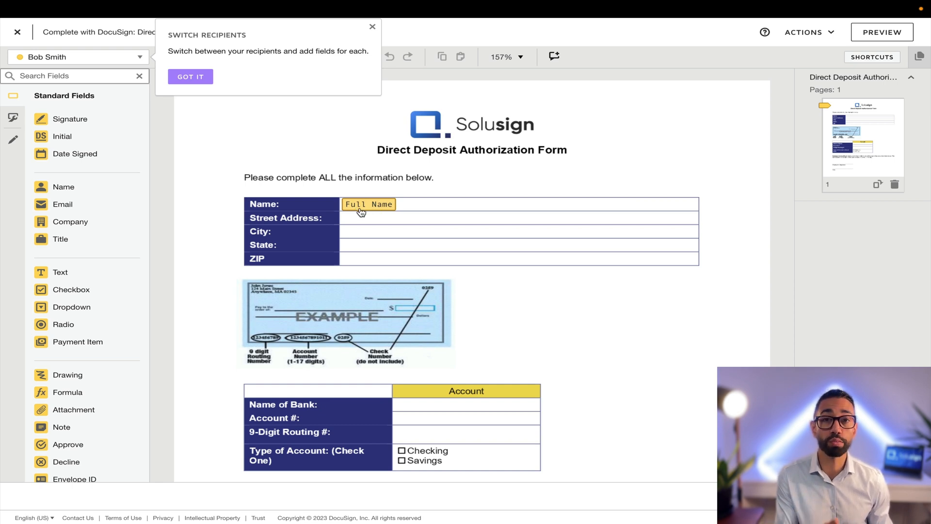
{"action": "mouse_move", "coordinate": [388, 208]}
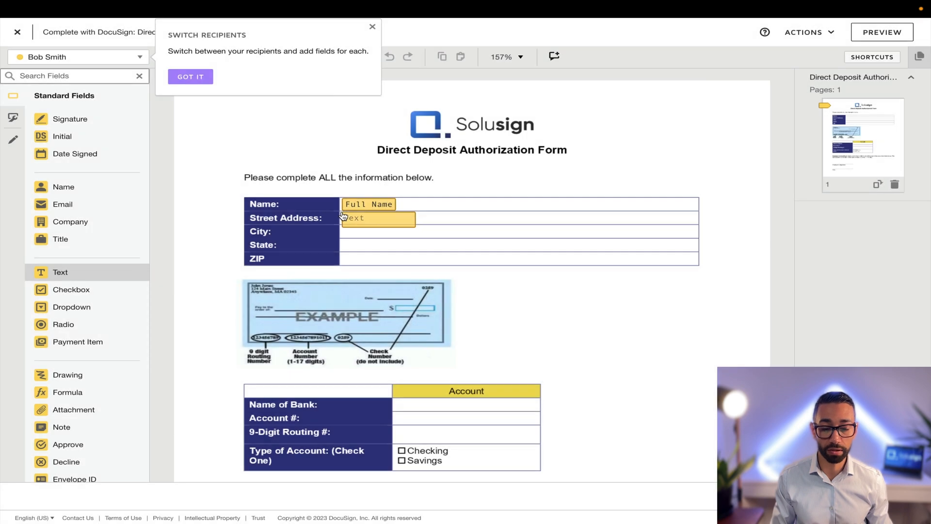
{"action": "left_click", "coordinate": [368, 217]}
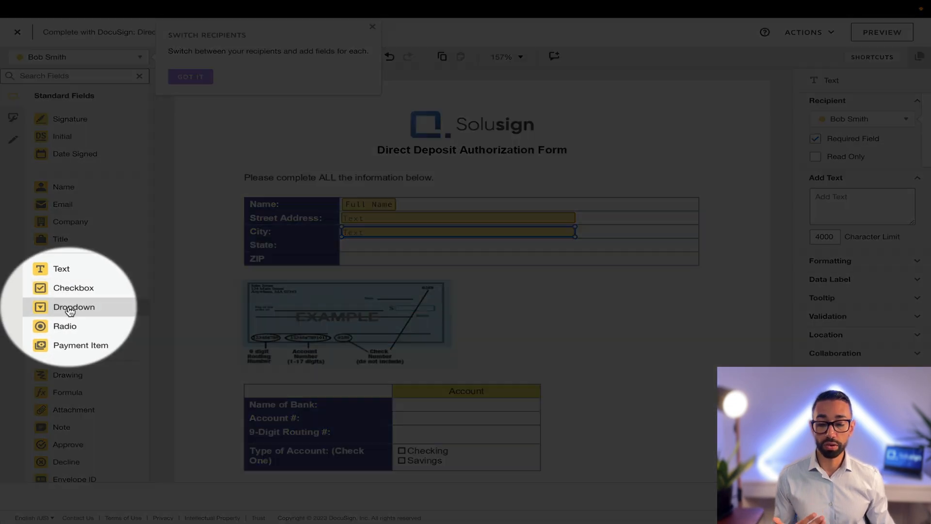
- Place a State dropdown with options CA, FL and WY and begin saving it as a custom field
{"action": "left_click", "coordinate": [74, 307]}
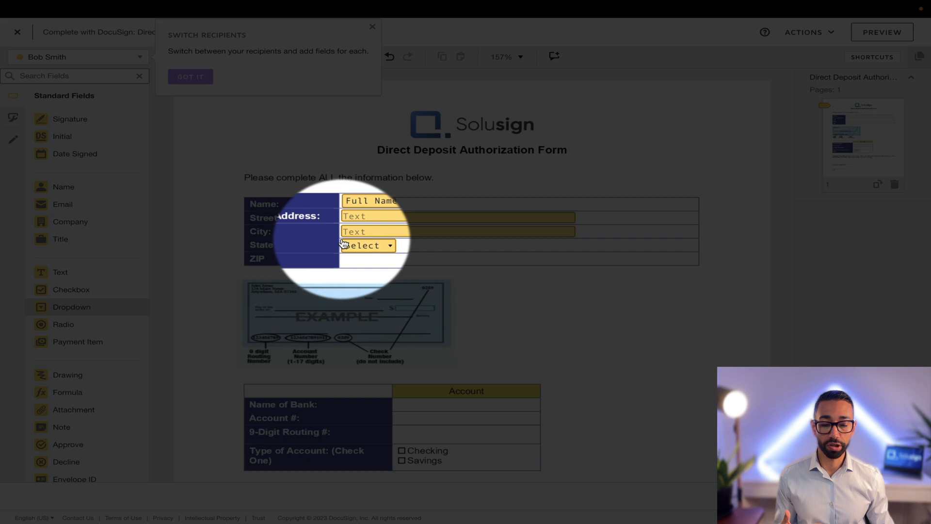
{"action": "left_click", "coordinate": [355, 245]}
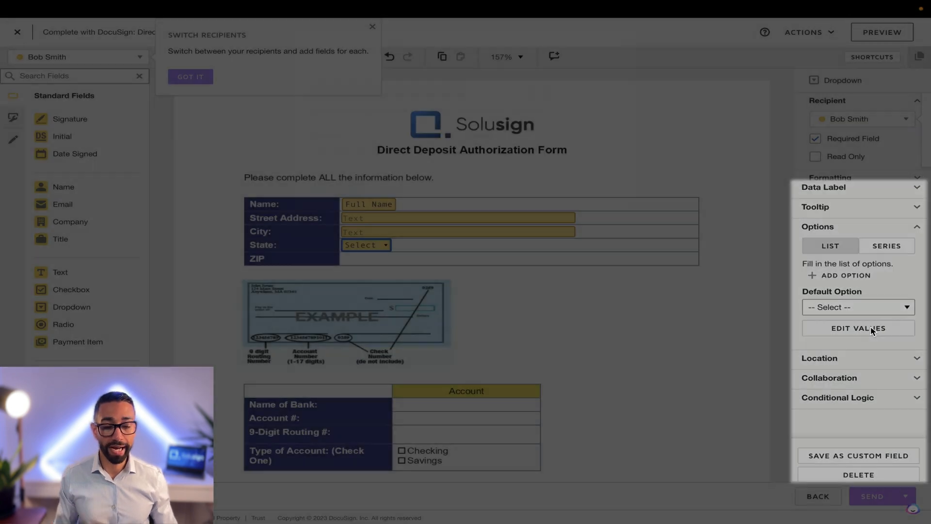
{"action": "left_click", "coordinate": [858, 328]}
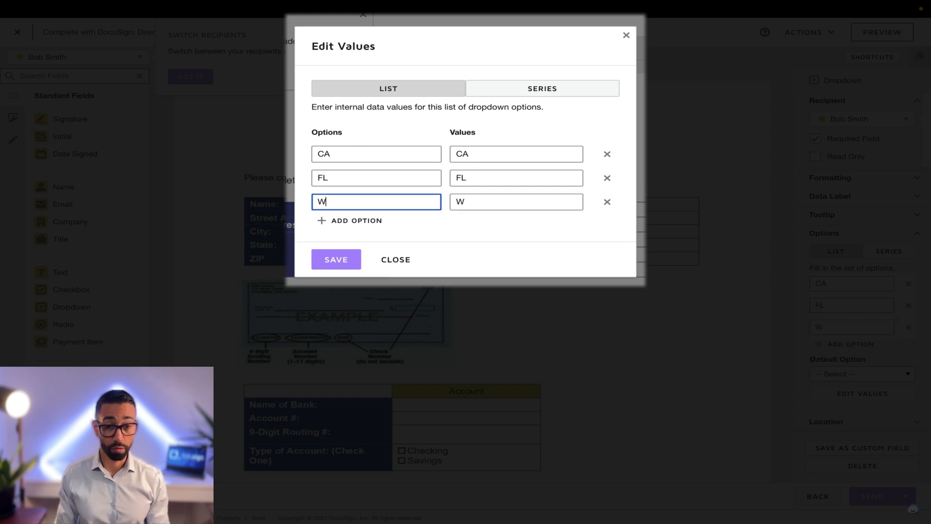
{"action": "type", "text": "Y"}
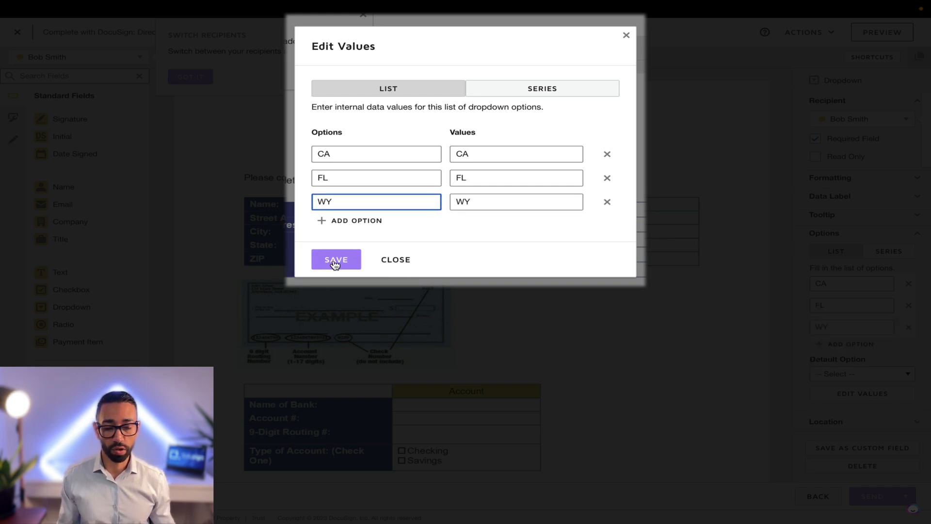
{"action": "left_click", "coordinate": [335, 260]}
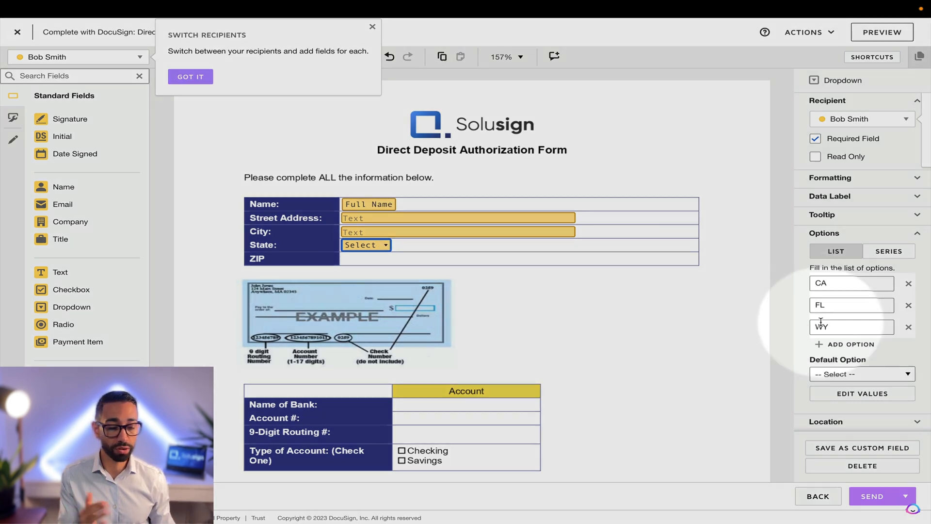
{"action": "left_click", "coordinate": [861, 448]}
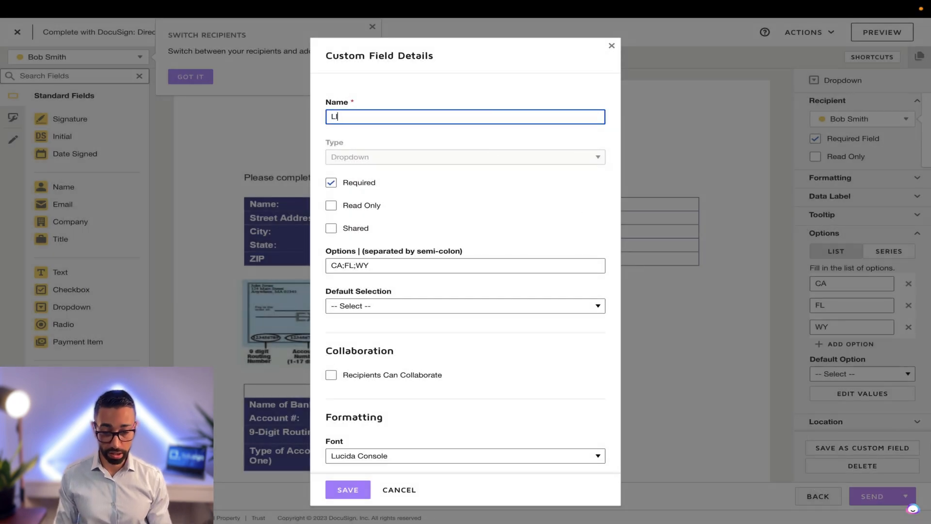
- Name the states list in Custom Field Details and save it as a custom field
{"action": "type", "text": "S"}
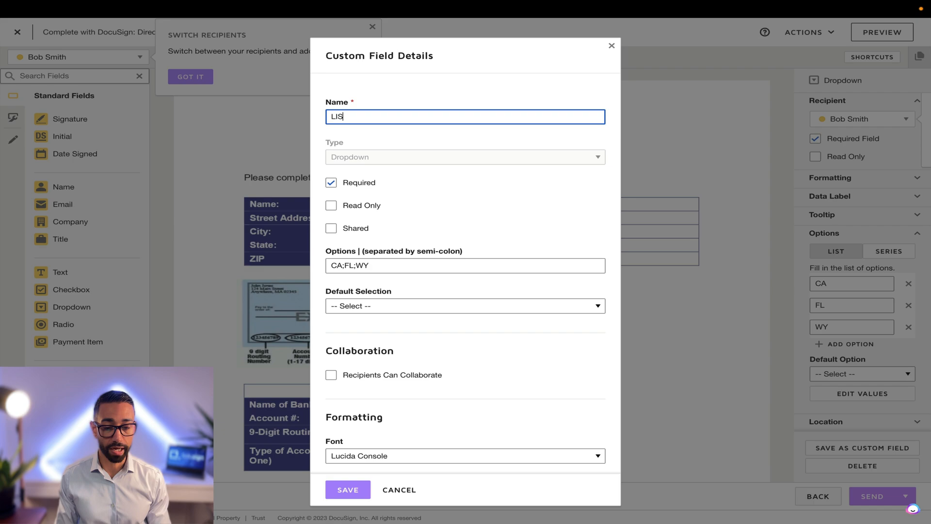
{"action": "left_click", "coordinate": [347, 489]}
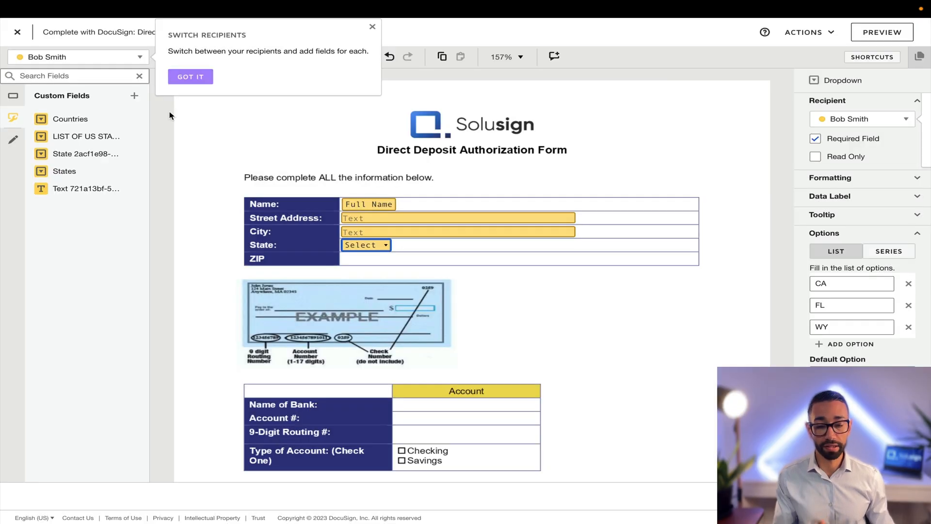
{"action": "mouse_move", "coordinate": [13, 118]}
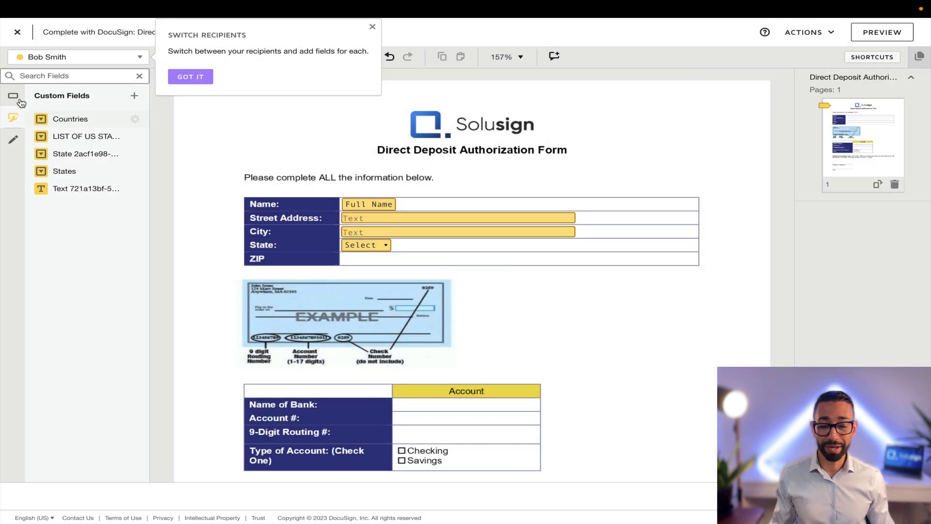
- Add a text field on the ZIP line with ZIP validation
{"action": "left_click", "coordinate": [12, 96]}
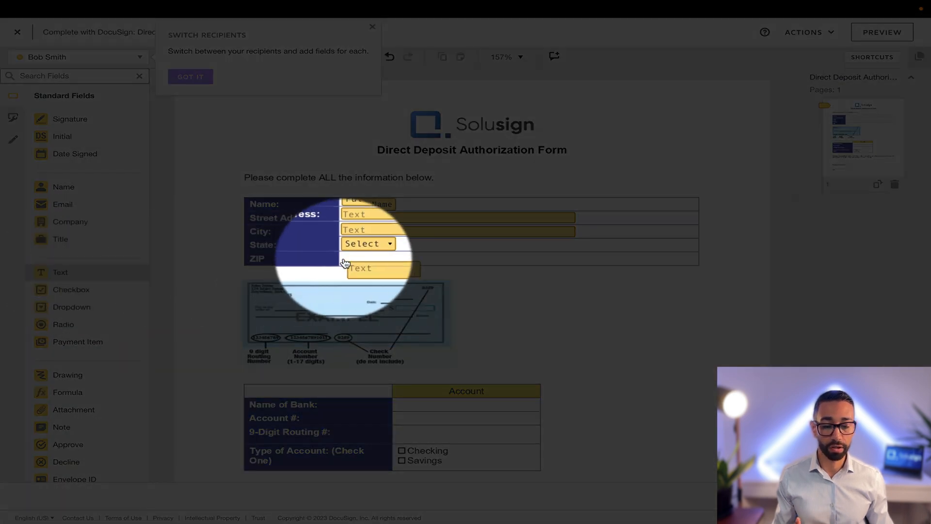
{"action": "left_click", "coordinate": [377, 258]}
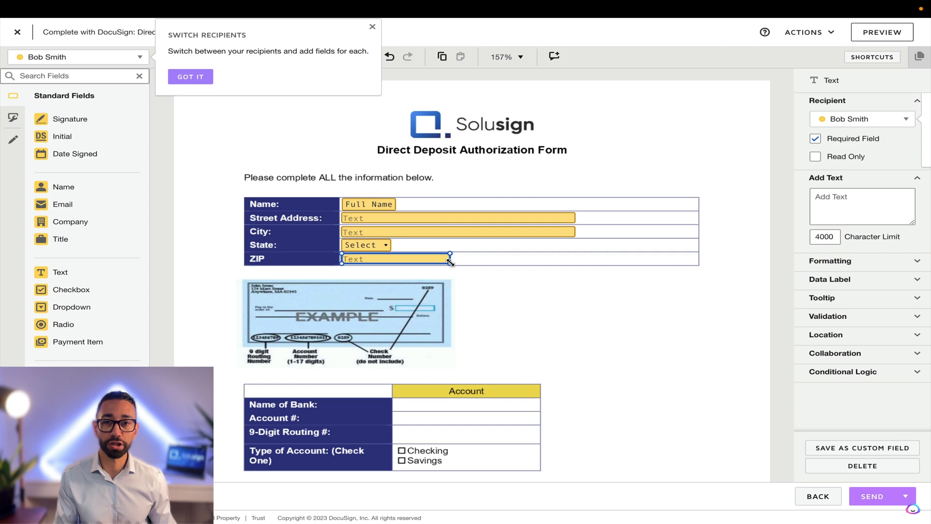
{"action": "left_click", "coordinate": [827, 316]}
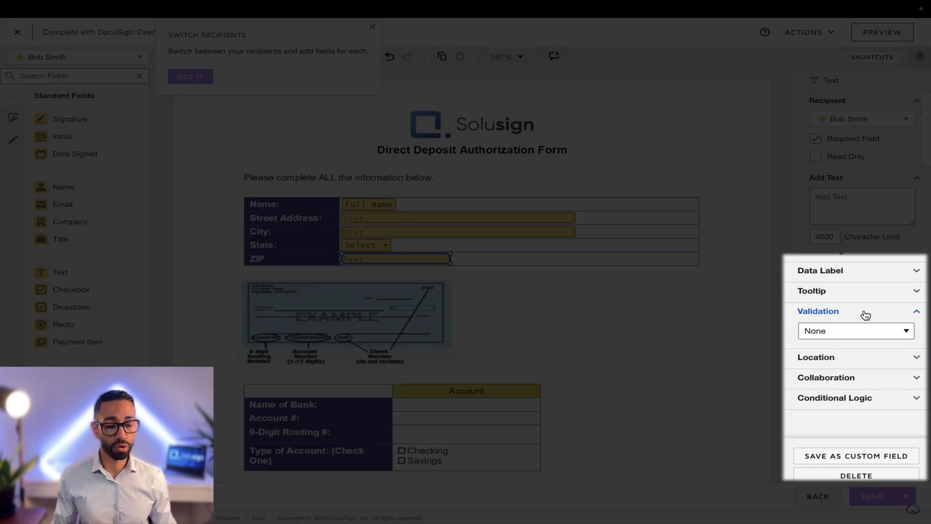
{"action": "left_click", "coordinate": [855, 330]}
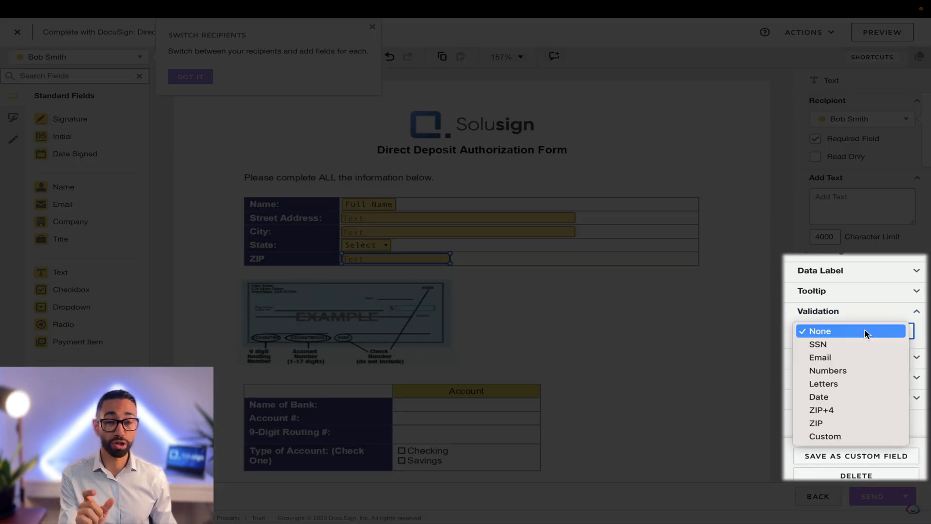
{"action": "mouse_move", "coordinate": [827, 369]}
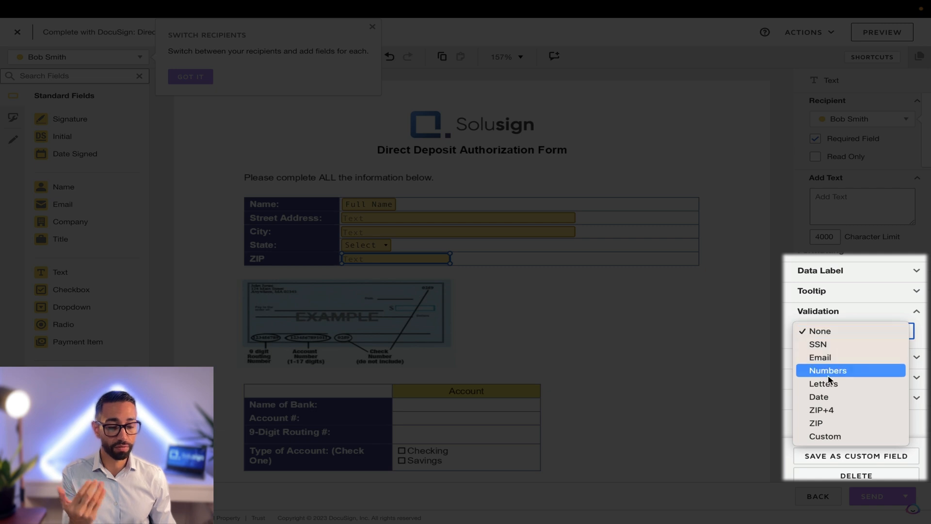
{"action": "left_click", "coordinate": [595, 277]}
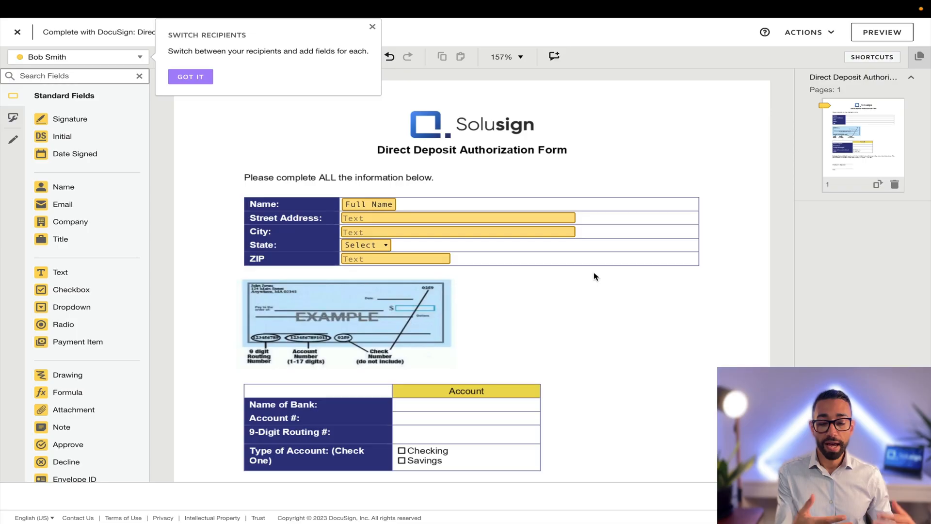
{"action": "left_click", "coordinate": [394, 258]}
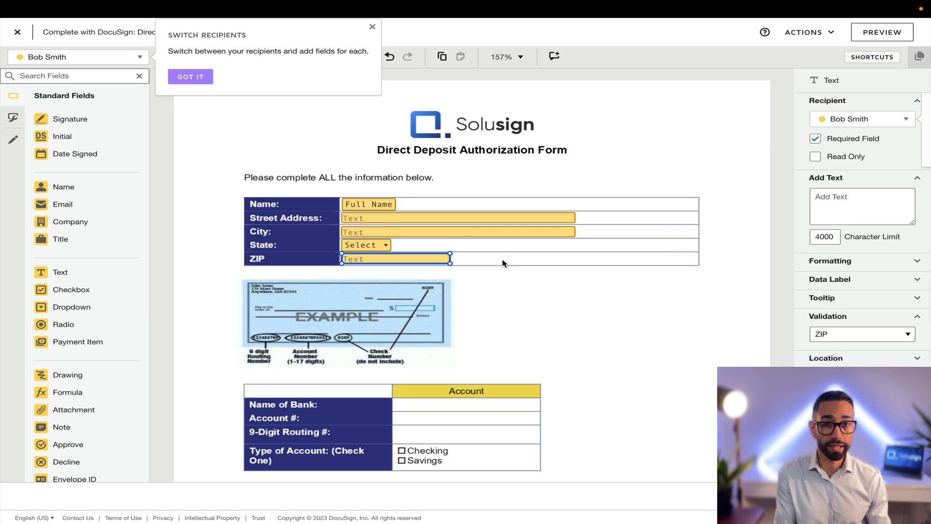
{"action": "mouse_move", "coordinate": [478, 272]}
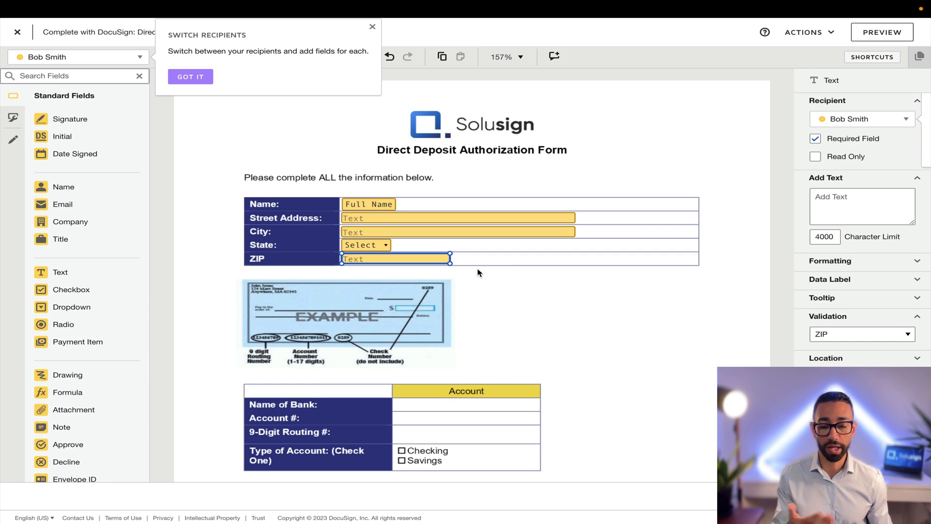
{"action": "mouse_move", "coordinate": [489, 278]}
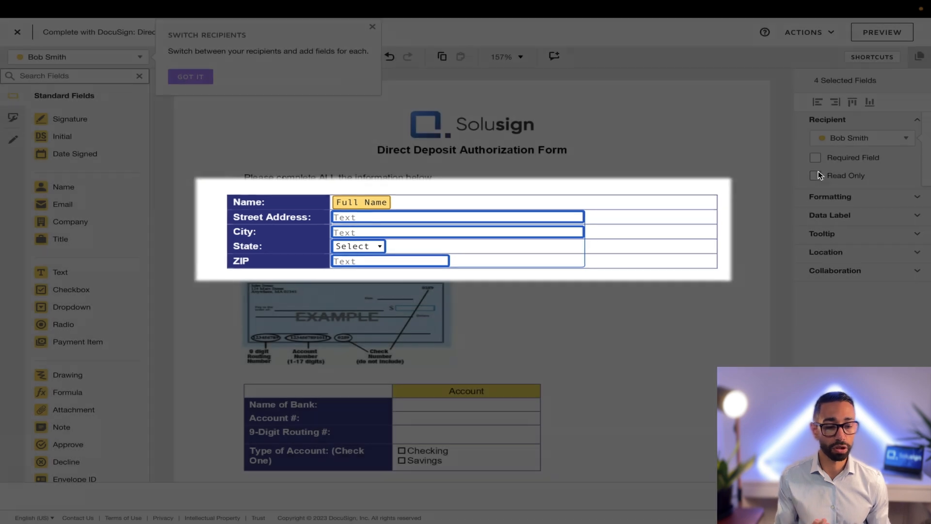
- Mark the four address fields as required
{"action": "left_click", "coordinate": [815, 157]}
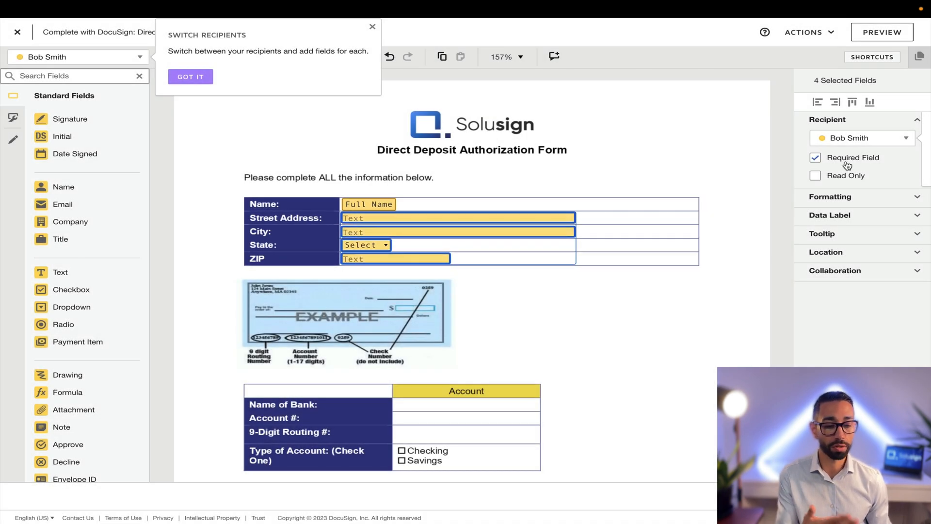
{"action": "scroll", "scroll_direction": "down", "scroll_amount": 3}
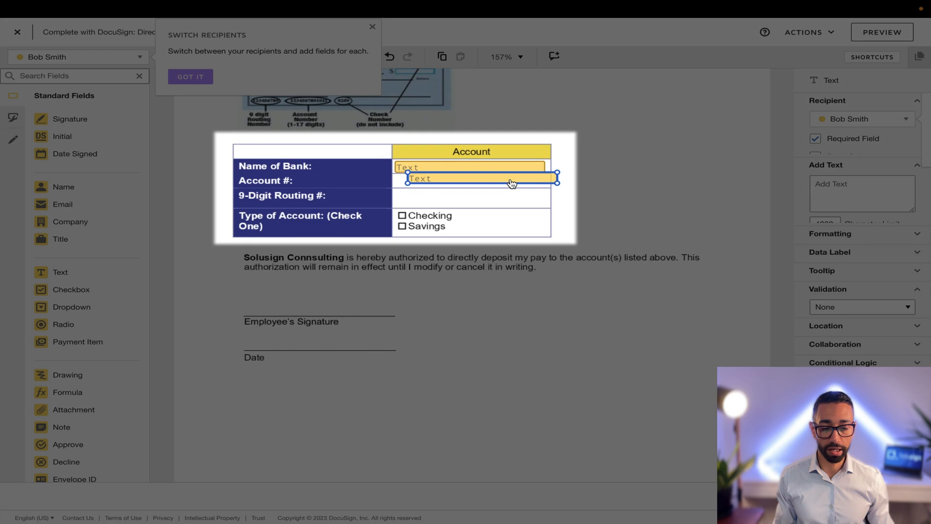
- Add the account number text field and give it a validation rule
{"action": "left_click", "coordinate": [861, 306]}
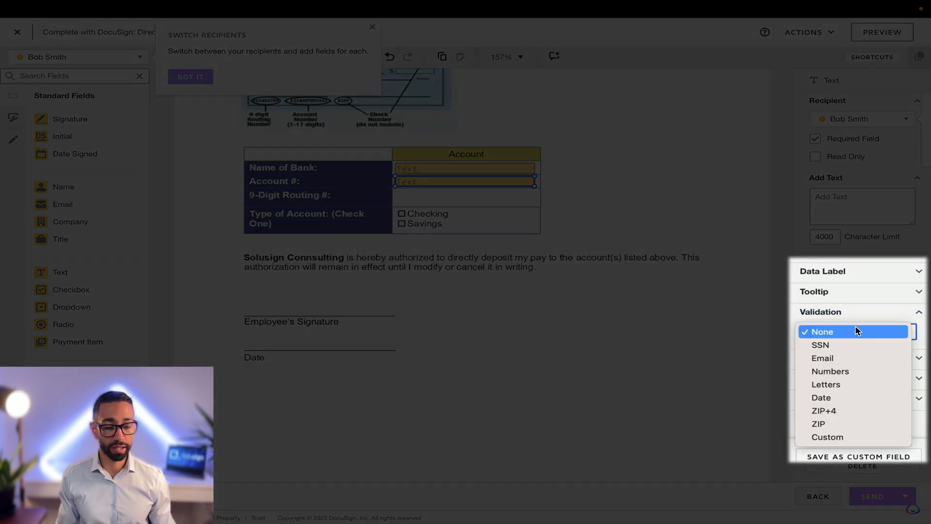
{"action": "left_click", "coordinate": [830, 370]}
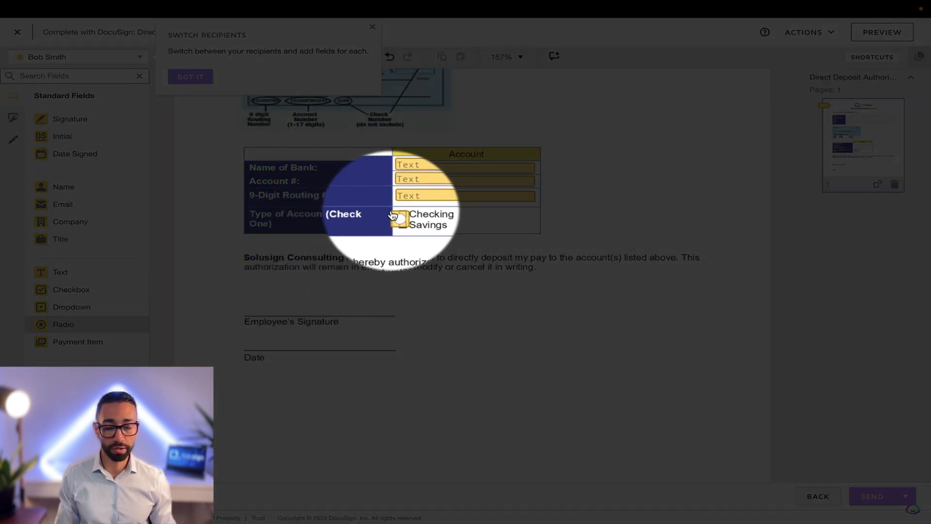
- Add a radio group with choices beside Checking and Savings for account type
{"action": "left_click", "coordinate": [401, 232]}
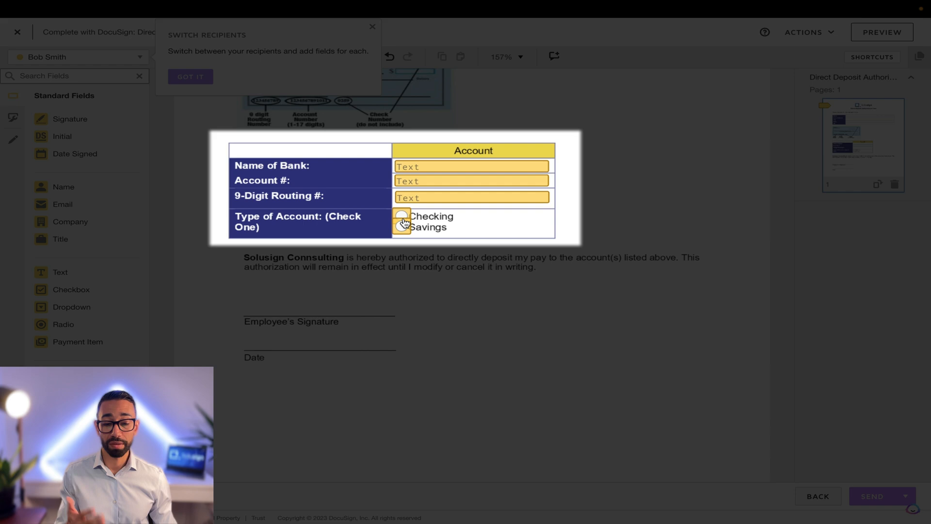
{"action": "left_click", "coordinate": [402, 223]}
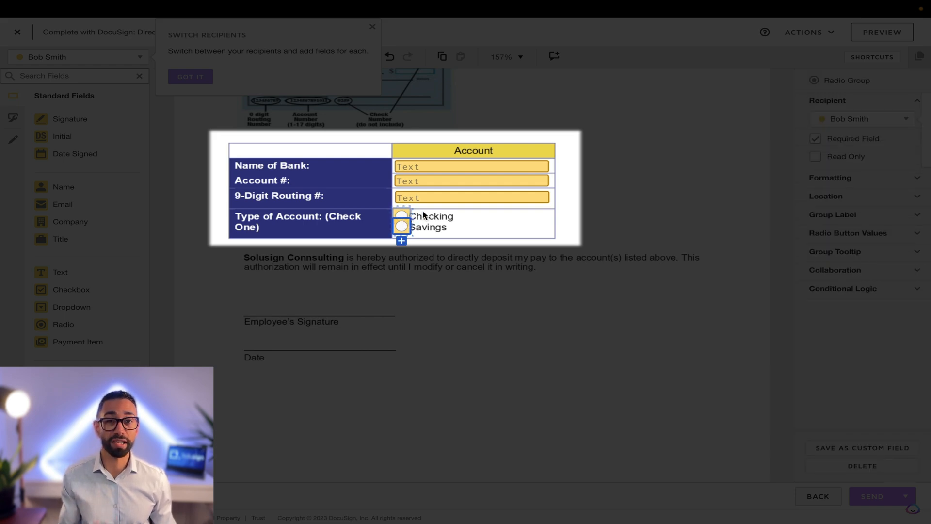
{"action": "left_click", "coordinate": [265, 244]}
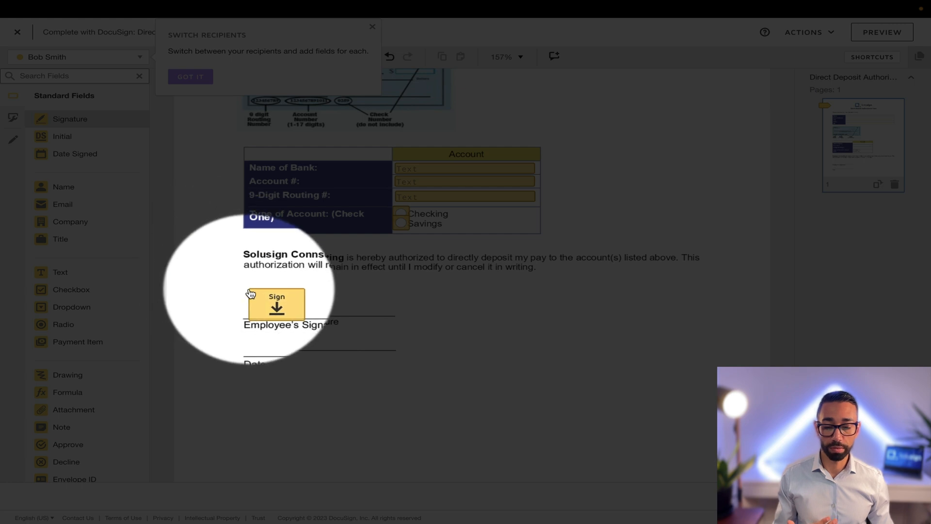
{"action": "mouse_move", "coordinate": [106, 171]}
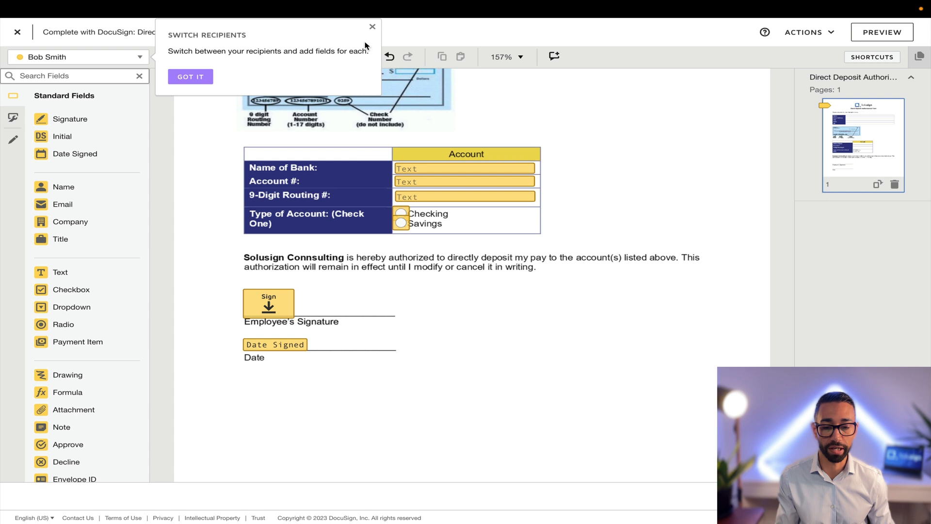
- Dismiss the Switch Recipients tip after placing Bob Smith's Sign and Date Signed fields
{"action": "left_click", "coordinate": [190, 76]}
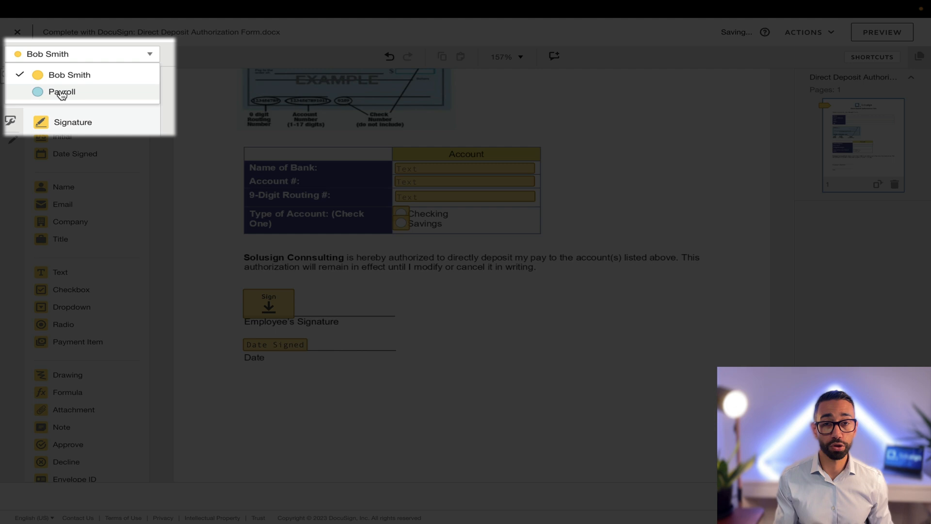
- Place a 'Set up in Payroll' Approve button at top right for Payroll and send the form
{"action": "left_click", "coordinate": [62, 92]}
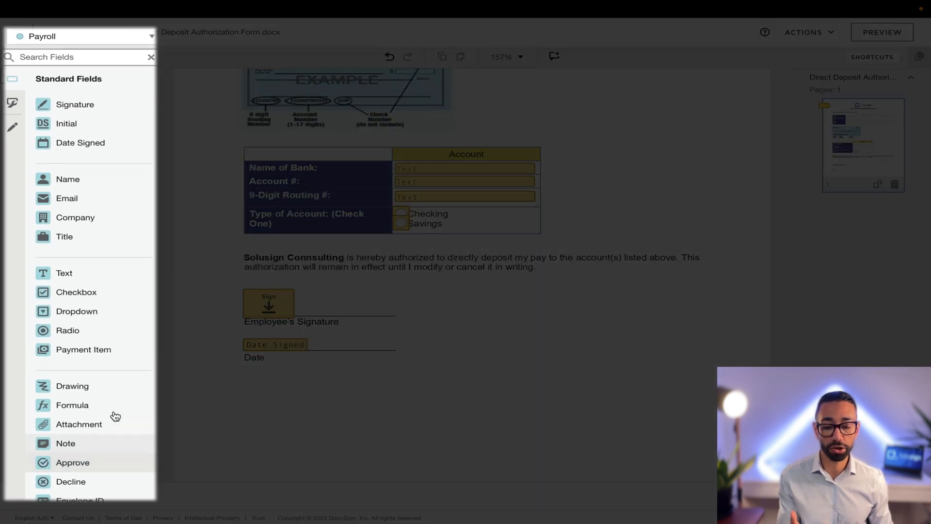
{"action": "mouse_move", "coordinate": [67, 198]}
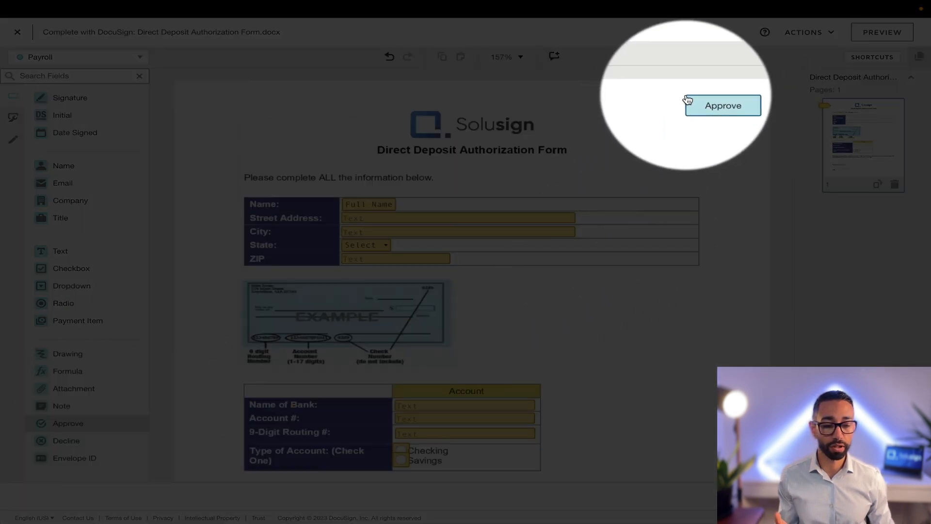
{"action": "left_click", "coordinate": [722, 105]}
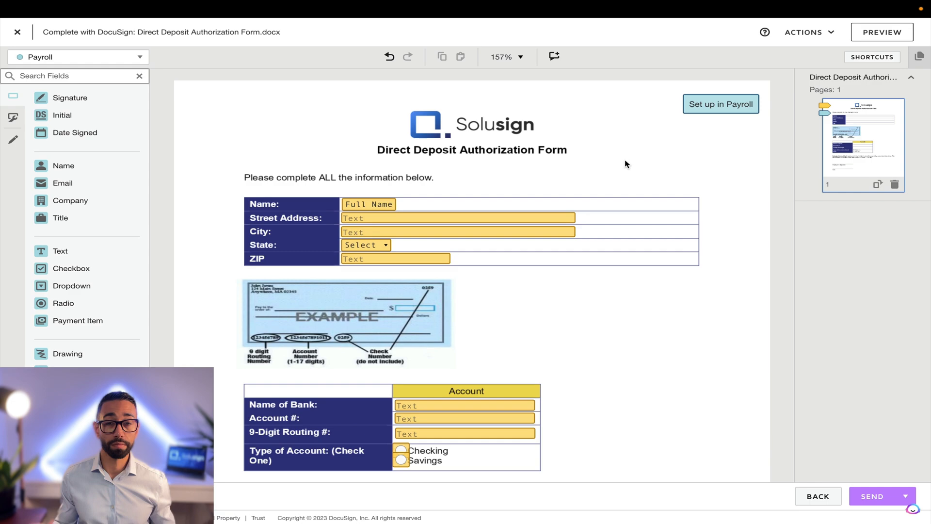
{"action": "left_click", "coordinate": [866, 494]}
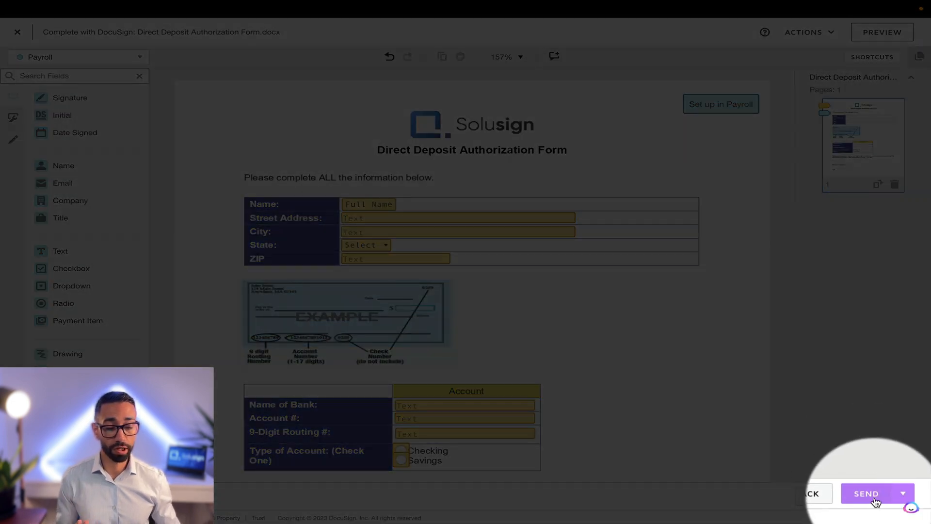
- Fill in Bob Smith's address and bank details, including value 828, and choose Savings
{"action": "left_click", "coordinate": [866, 494]}
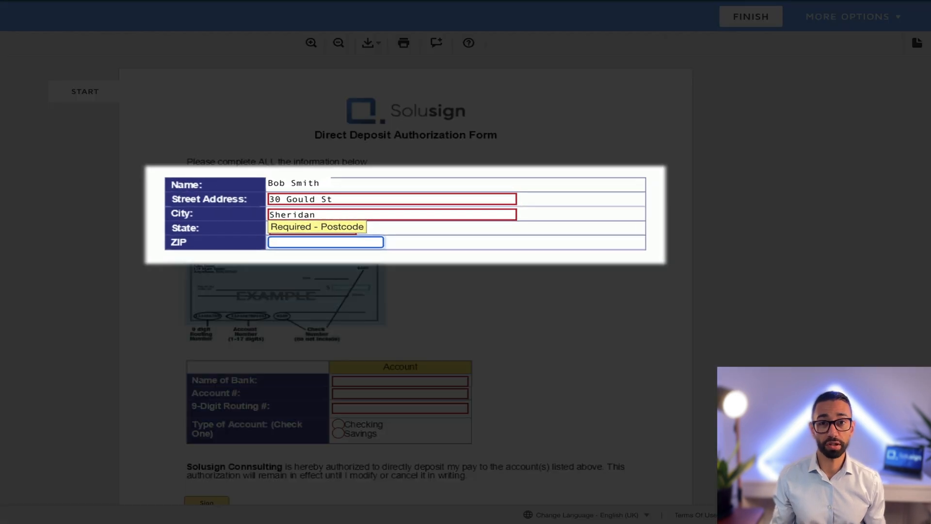
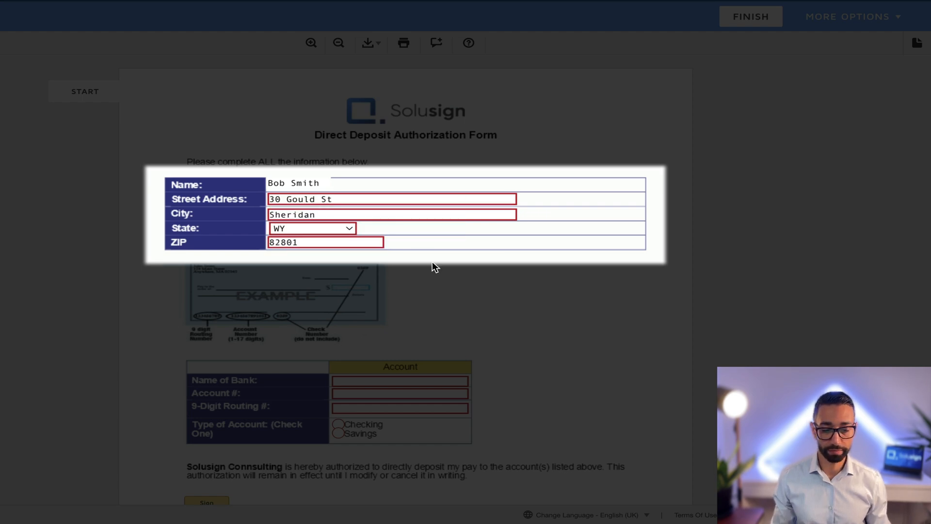
{"action": "scroll", "scroll_direction": "down", "scroll_amount": 3}
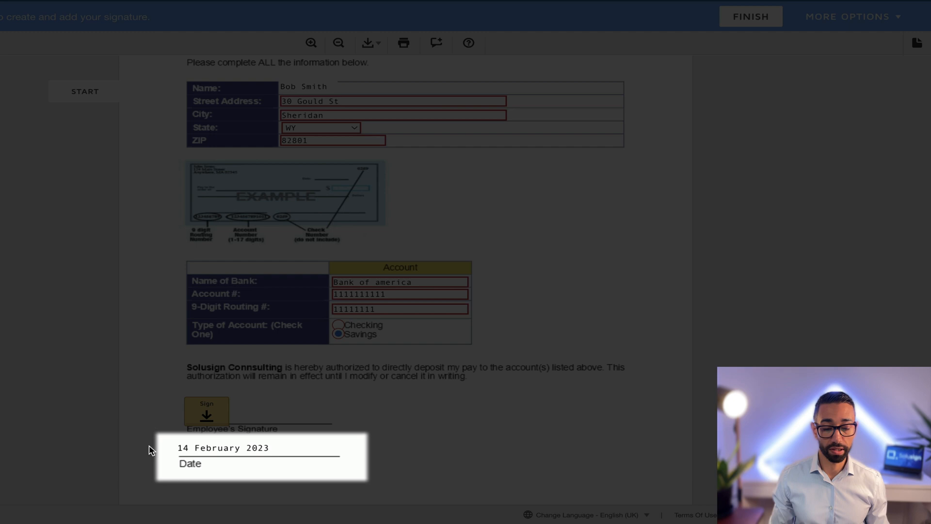
{"action": "scroll", "scroll_direction": "up", "scroll_amount": 3}
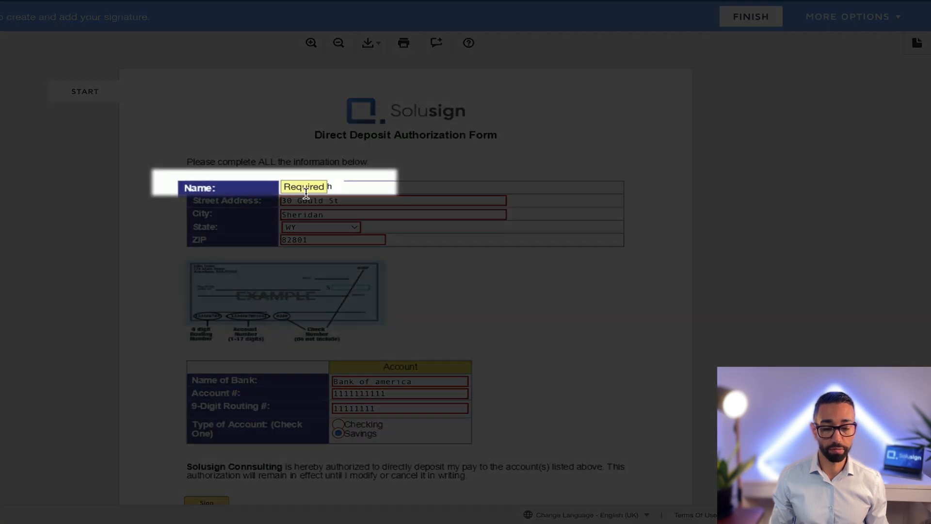
{"action": "scroll", "scroll_direction": "down", "scroll_amount": 3}
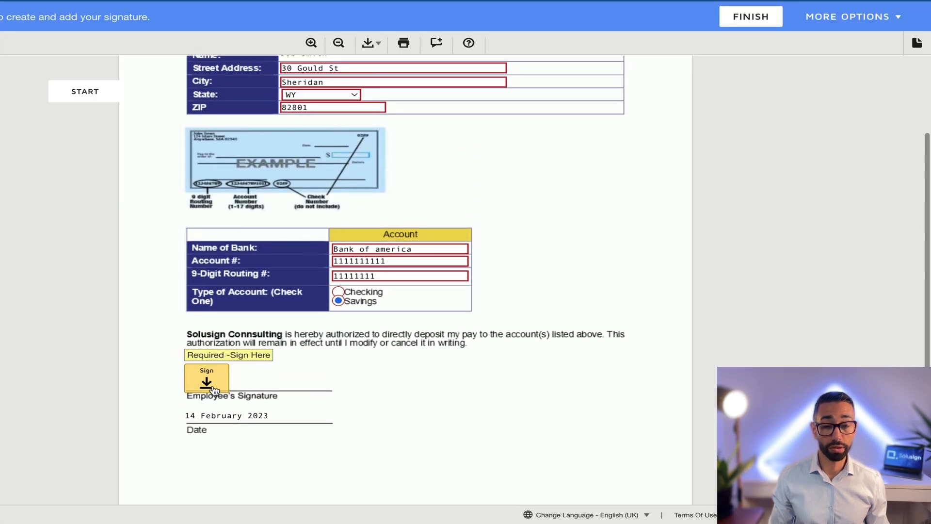
- Sign on the employee's signature line by adopting the suggested signature
{"action": "left_click", "coordinate": [206, 379]}
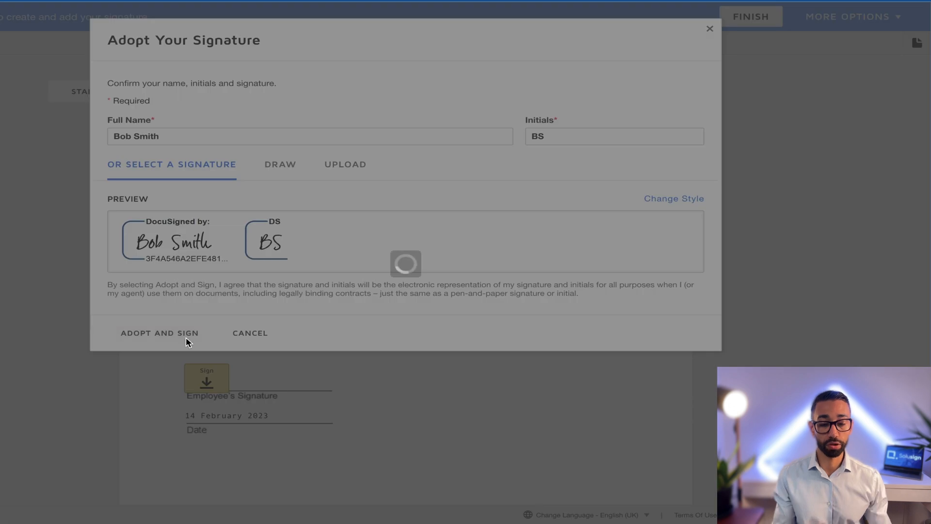
{"action": "left_click", "coordinate": [158, 333]}
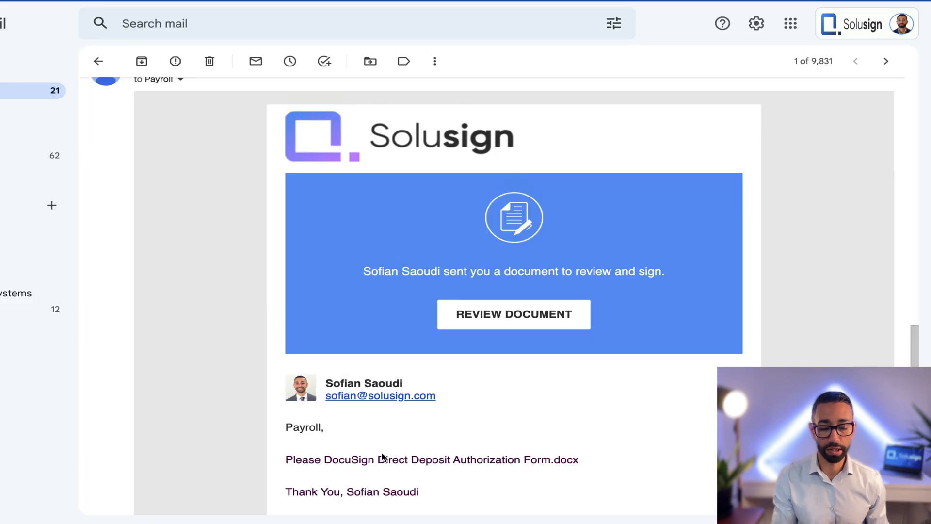
{"action": "mouse_move", "coordinate": [559, 379]}
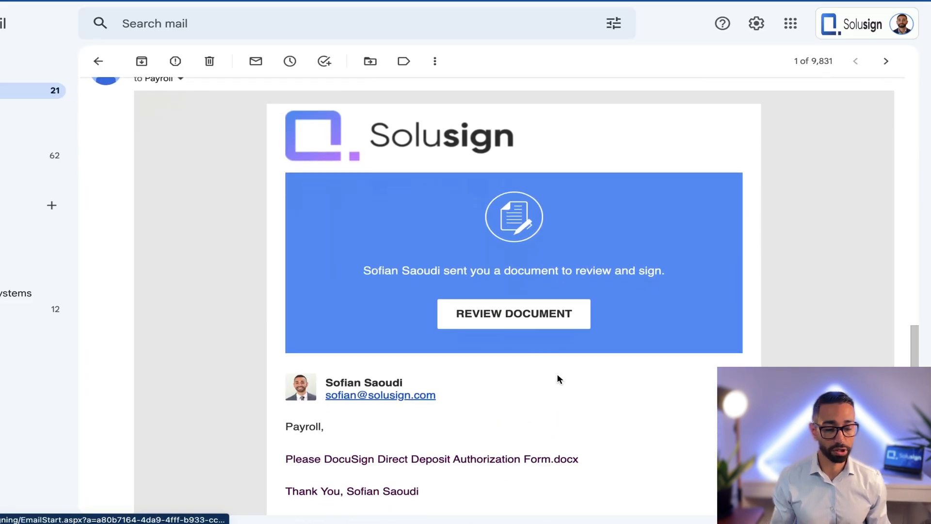
- Review the completed form from Payroll's DocuSign signing request email
{"action": "left_click", "coordinate": [513, 314]}
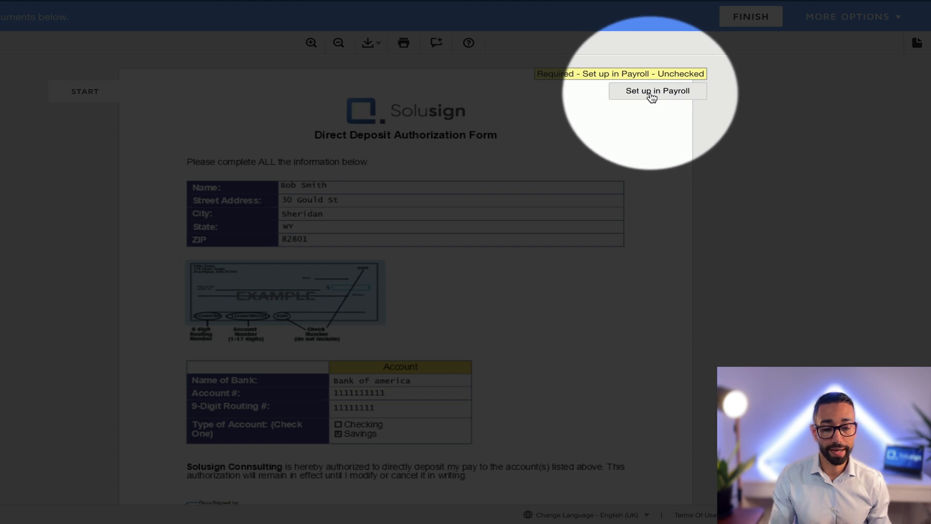
- Approve with the 'Set up in Payroll' button and finish signing as Payroll
{"action": "left_click", "coordinate": [656, 90]}
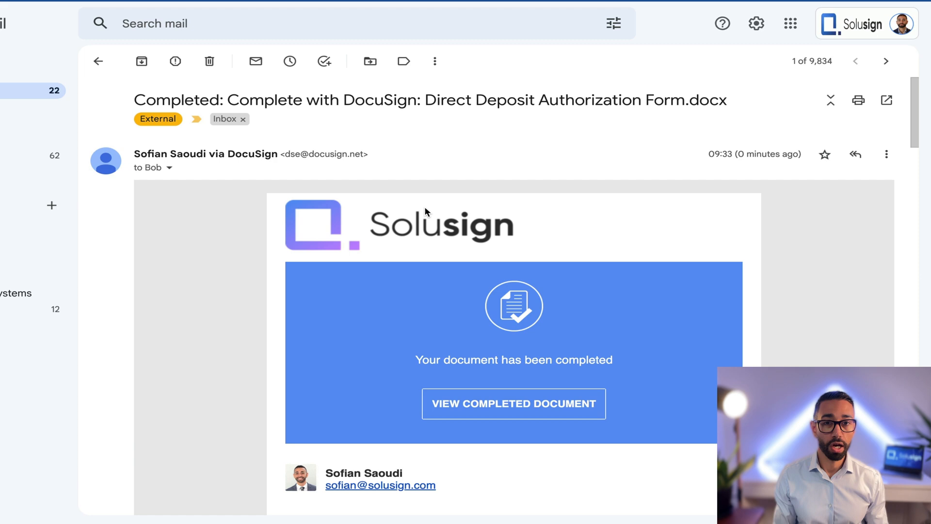
- Read through the Completed email for the Direct Deposit Authorization Form
{"action": "scroll", "scroll_direction": "down", "scroll_amount": 3}
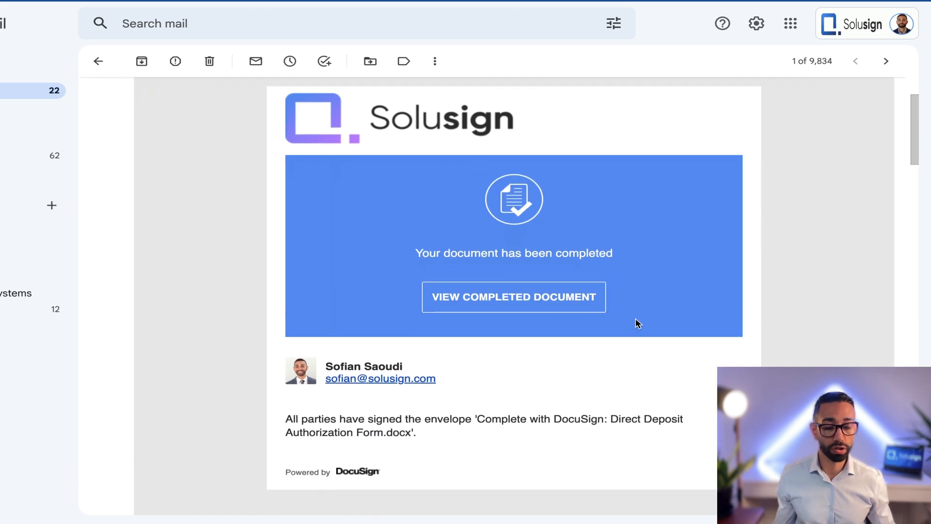
{"action": "scroll", "scroll_direction": "down", "scroll_amount": 3}
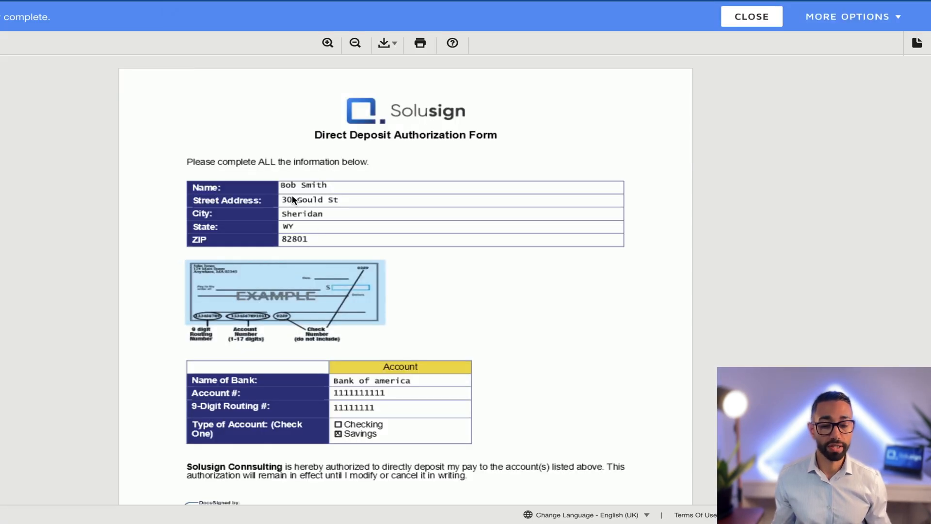
- Scroll through Bob's signed form dated 14 February 2023, then close it
{"action": "scroll", "scroll_direction": "down", "scroll_amount": 3}
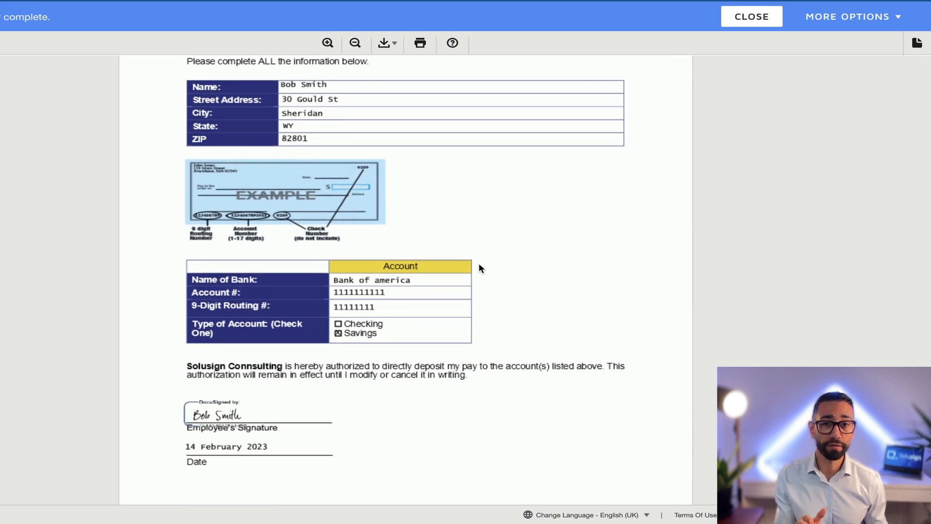
{"action": "left_click", "coordinate": [751, 16]}
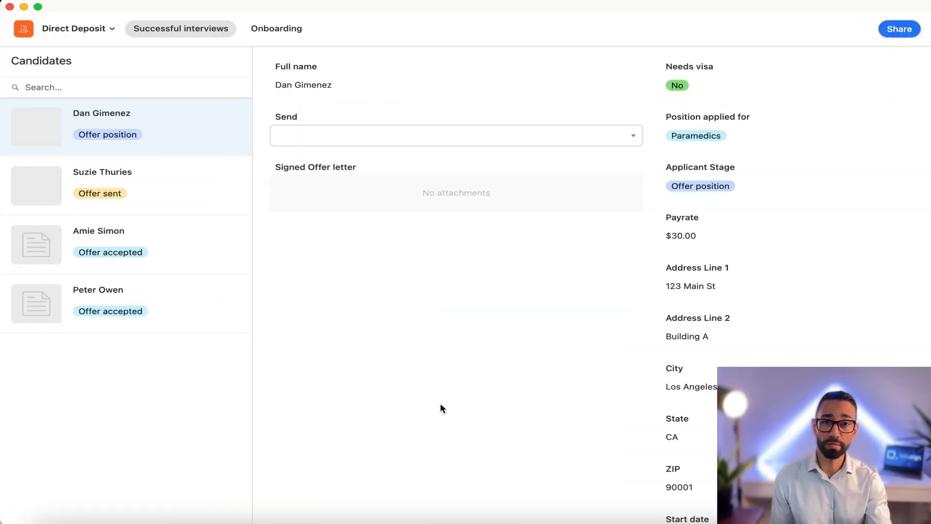
{"action": "mouse_move", "coordinate": [134, 274]}
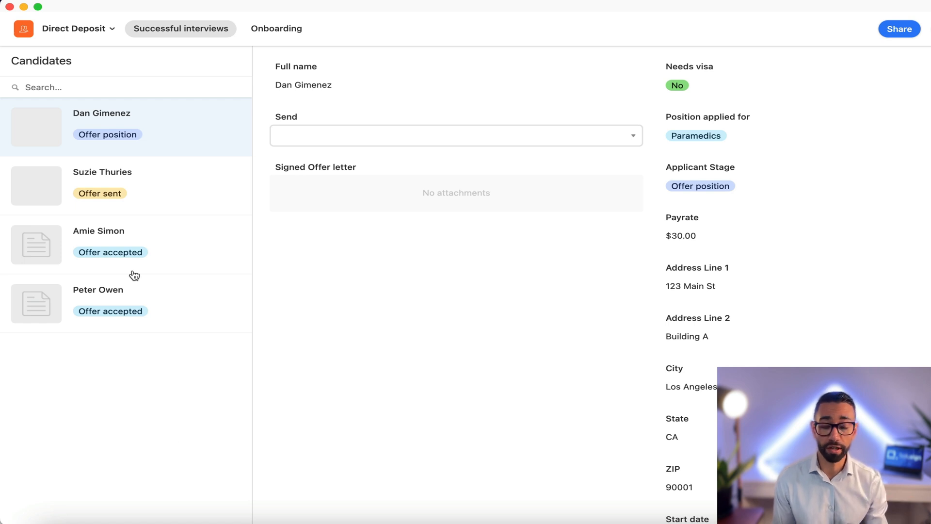
{"action": "left_click", "coordinate": [107, 86]}
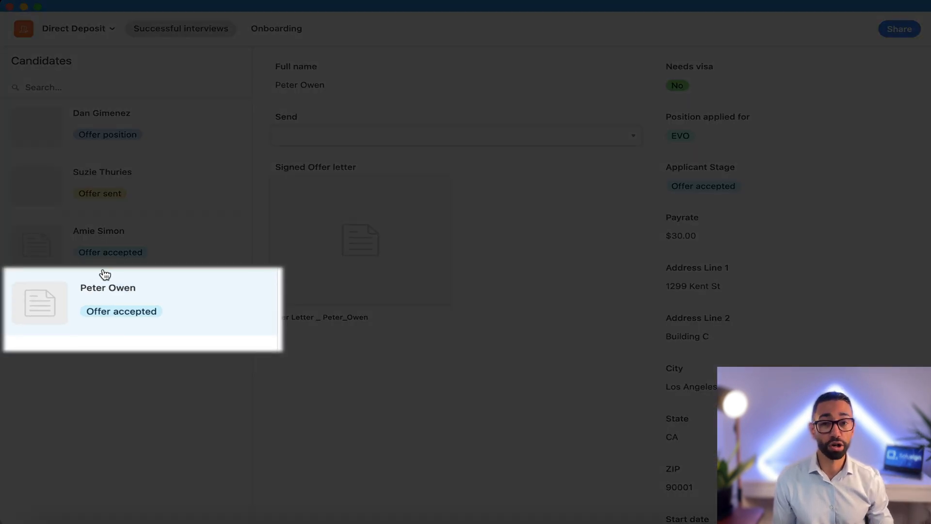
{"action": "mouse_move", "coordinate": [127, 294]}
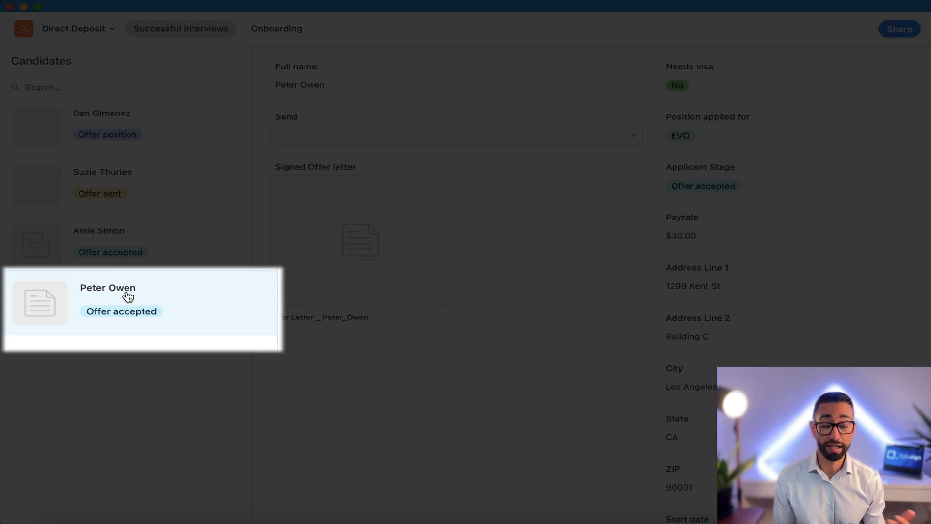
{"action": "left_click", "coordinate": [106, 303]}
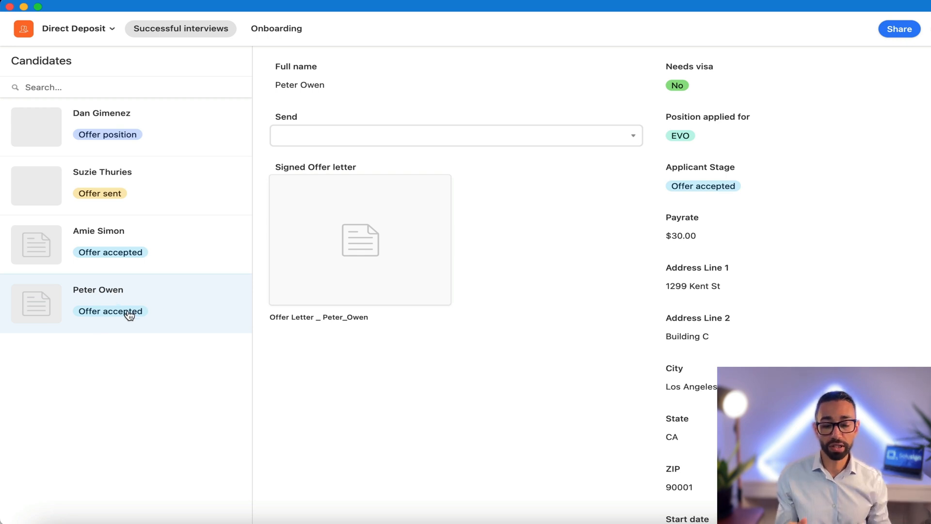
{"action": "mouse_move", "coordinate": [95, 295]}
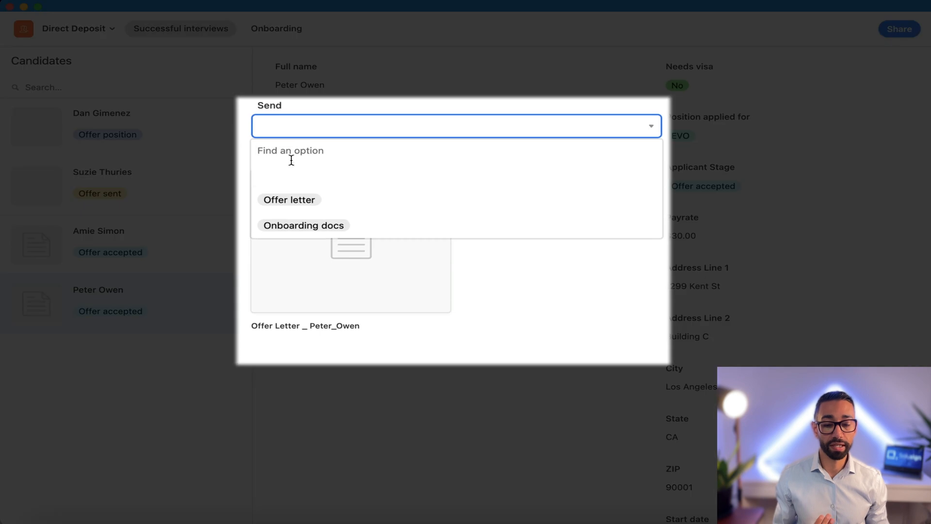
{"action": "left_click", "coordinate": [303, 224]}
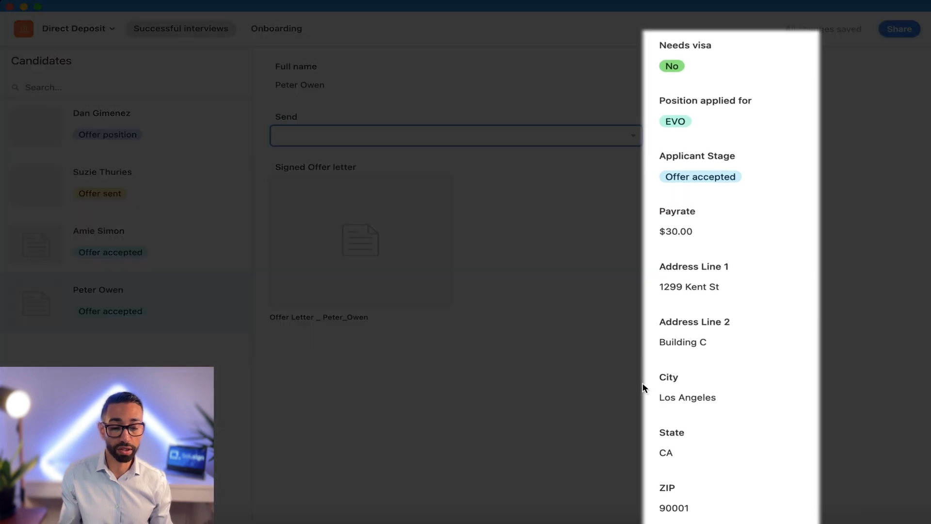
{"action": "mouse_move", "coordinate": [712, 255]}
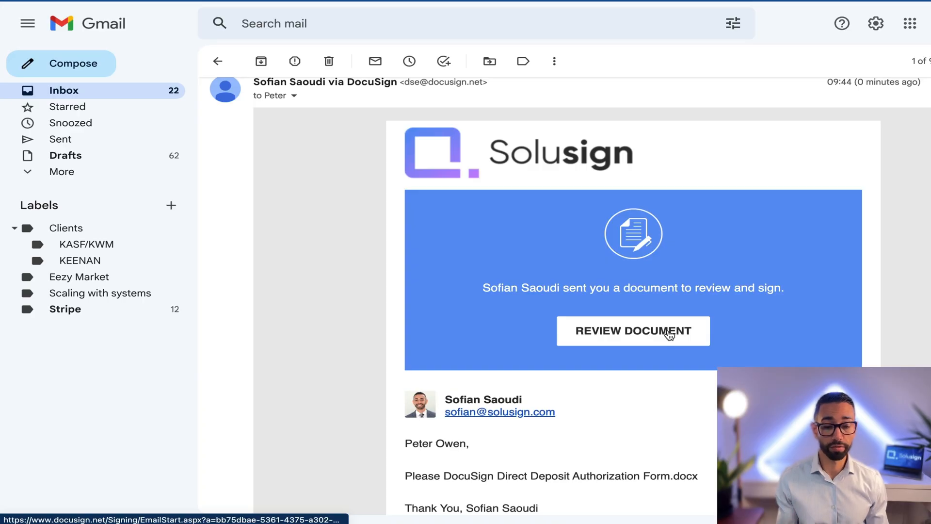
{"action": "left_click", "coordinate": [633, 330]}
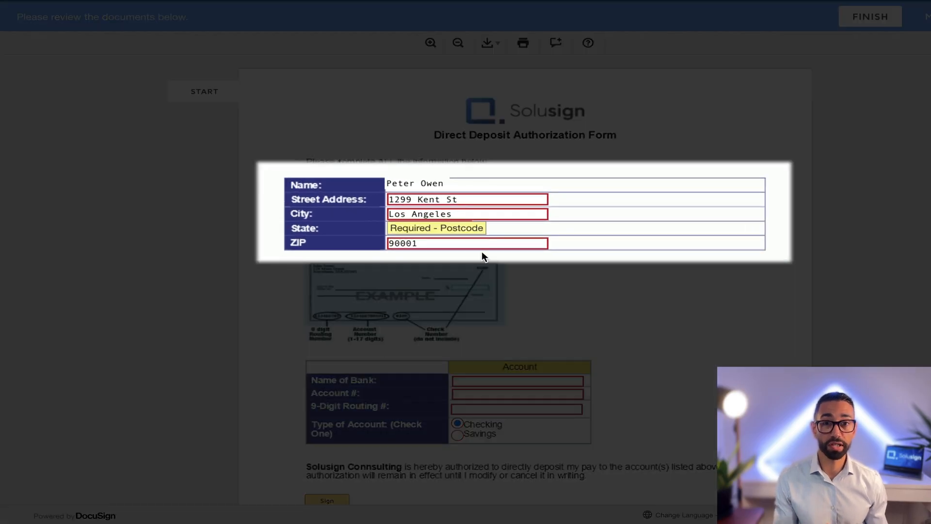
{"action": "left_click", "coordinate": [428, 227]}
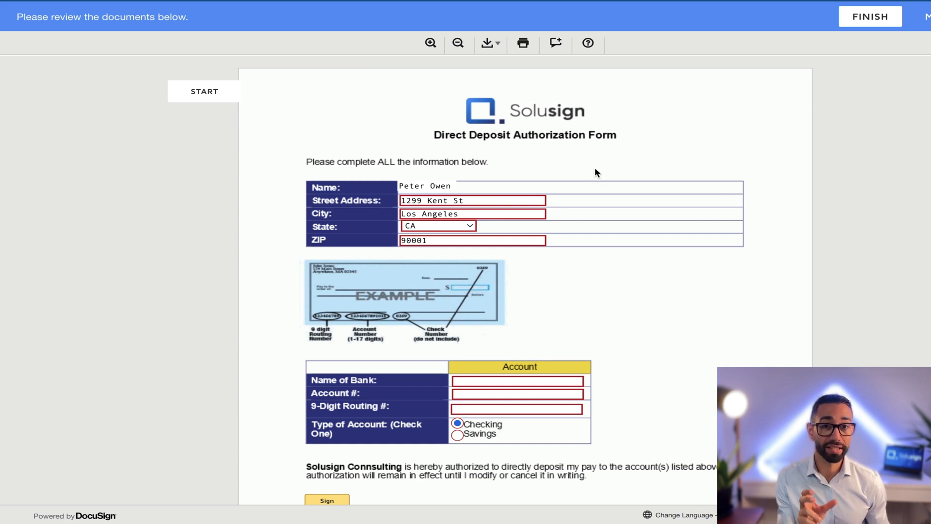
{"action": "scroll", "scroll_direction": "up", "scroll_amount": 3}
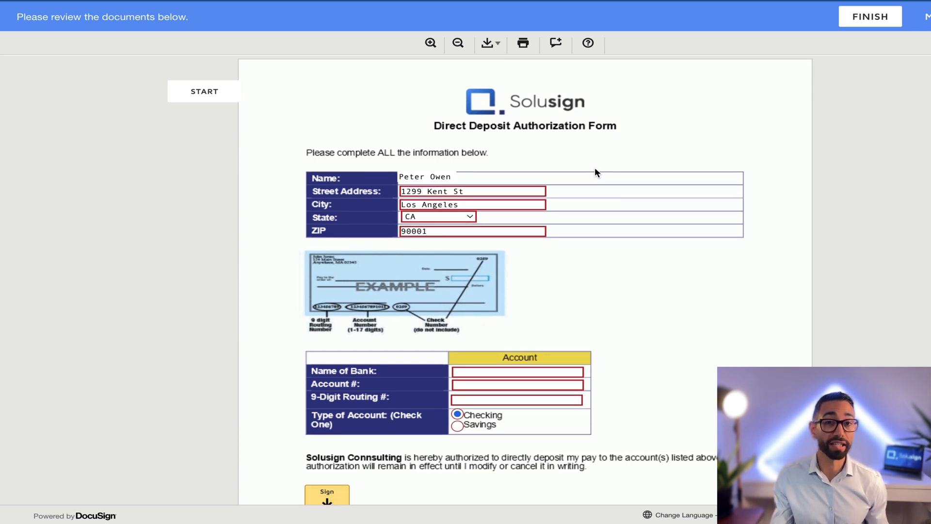
{"action": "mouse_move", "coordinate": [608, 155]}
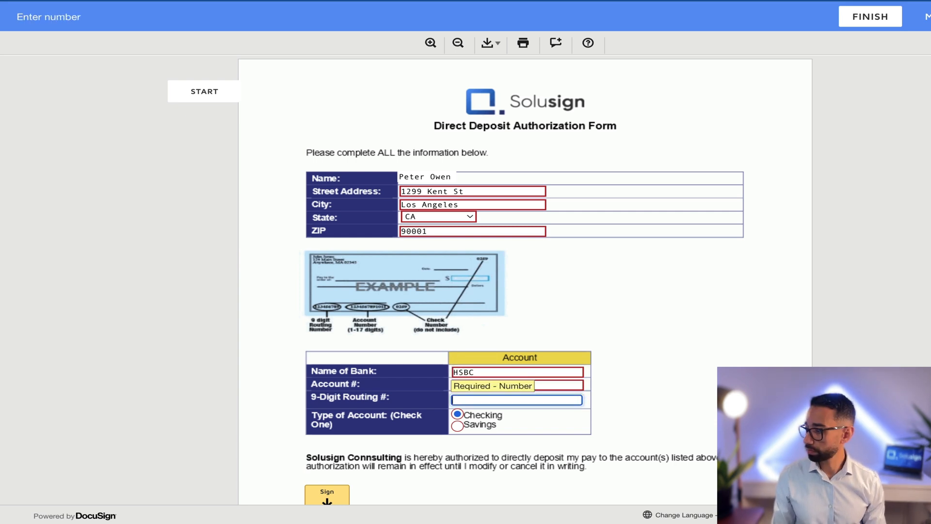
{"action": "scroll", "scroll_direction": "down", "scroll_amount": 3}
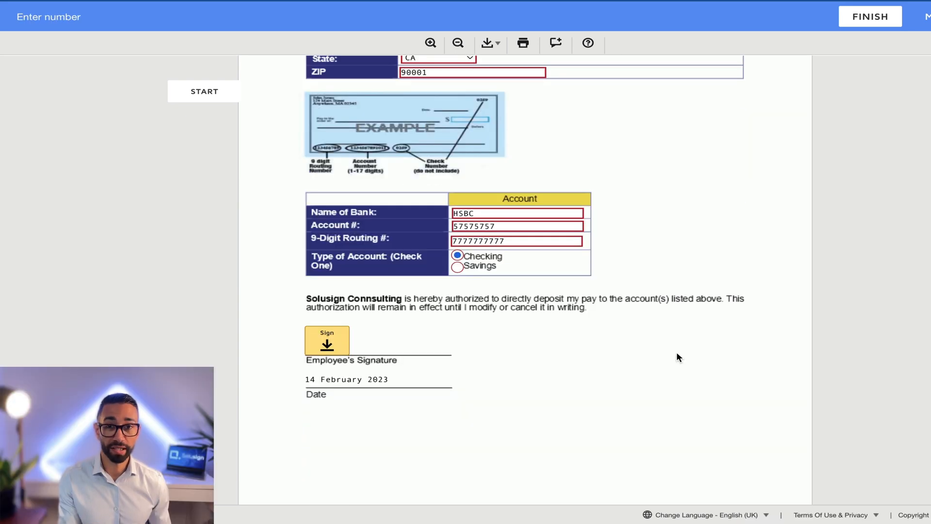
{"action": "mouse_move", "coordinate": [570, 322]}
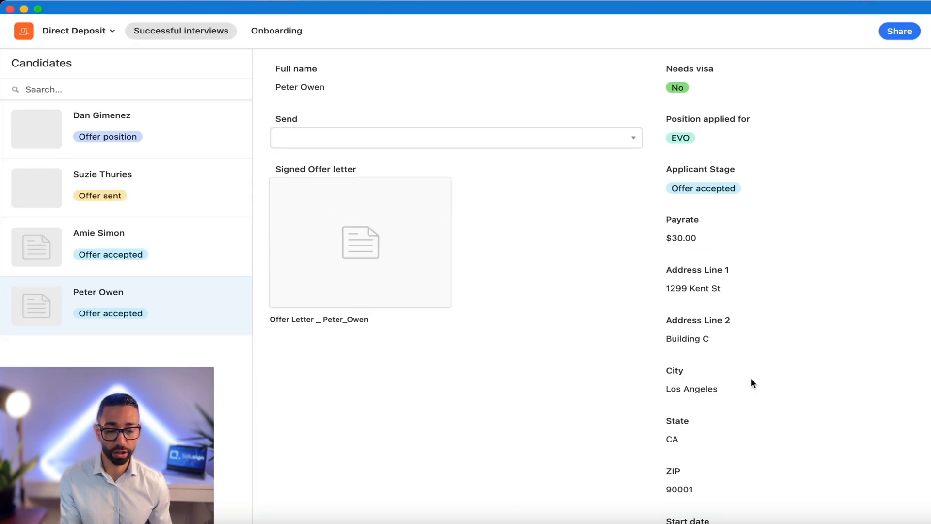
{"action": "scroll", "scroll_direction": "down", "scroll_amount": 3}
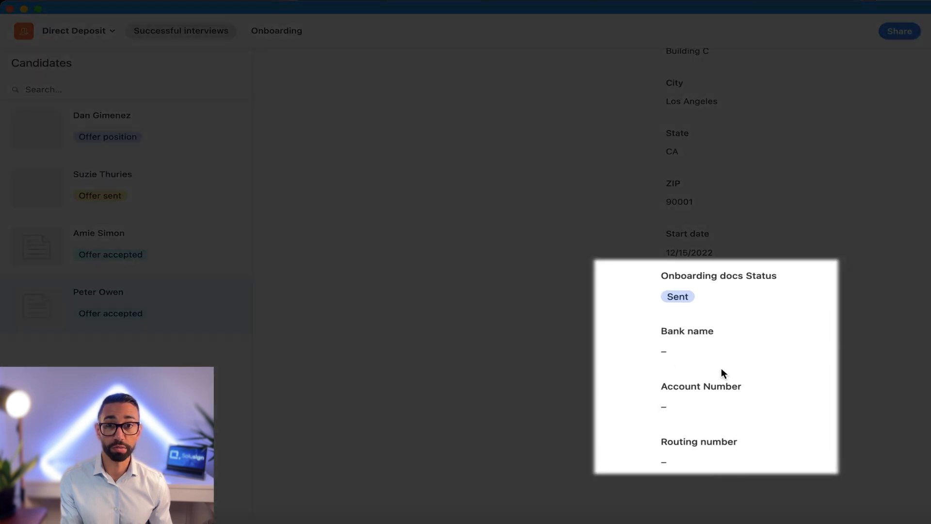
{"action": "mouse_move", "coordinate": [697, 344]}
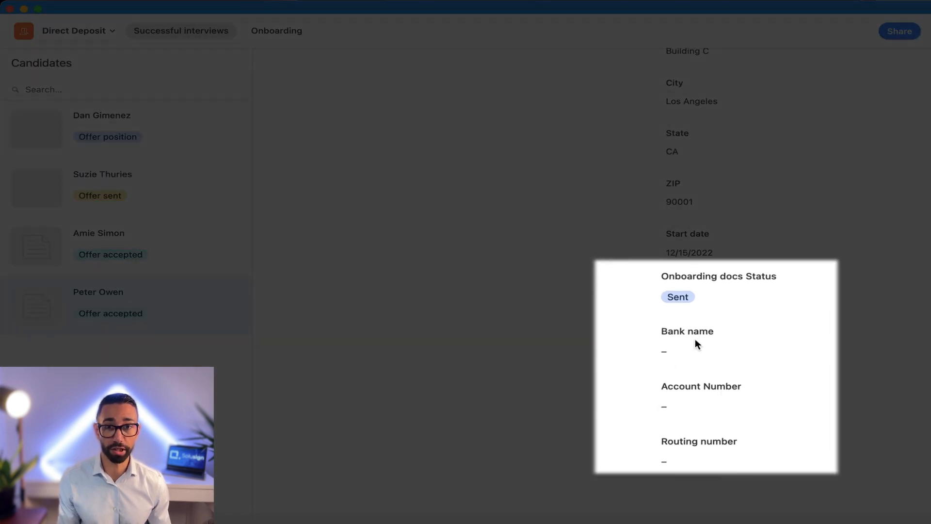
{"action": "left_click", "coordinate": [591, 14]}
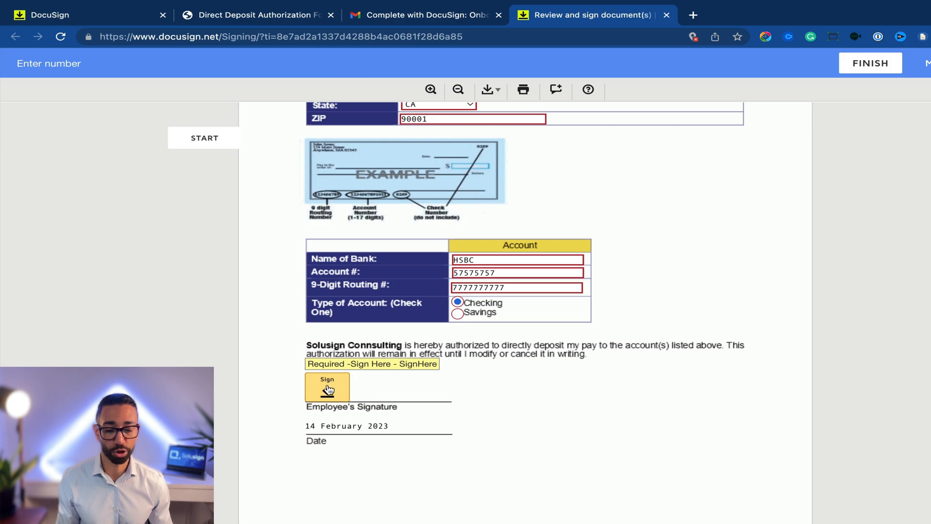
{"action": "left_click", "coordinate": [327, 387]}
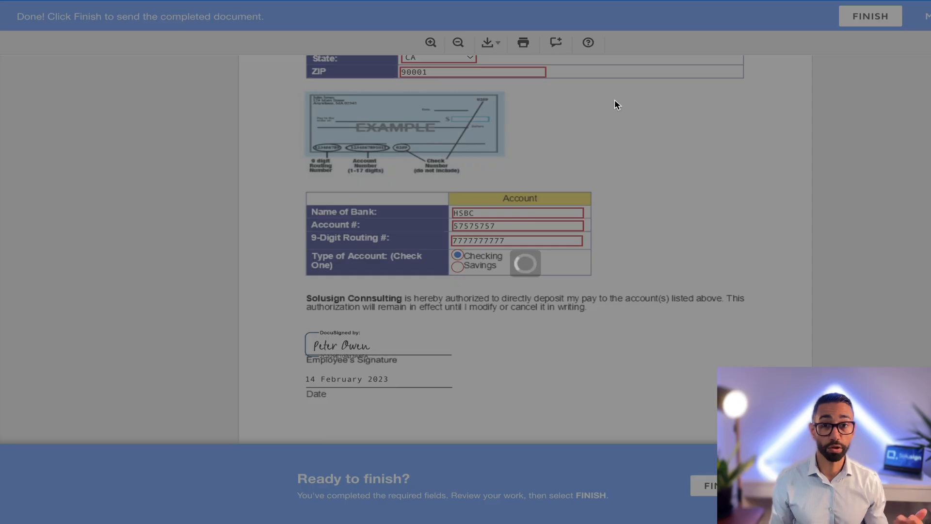
{"action": "mouse_move", "coordinate": [657, 292]}
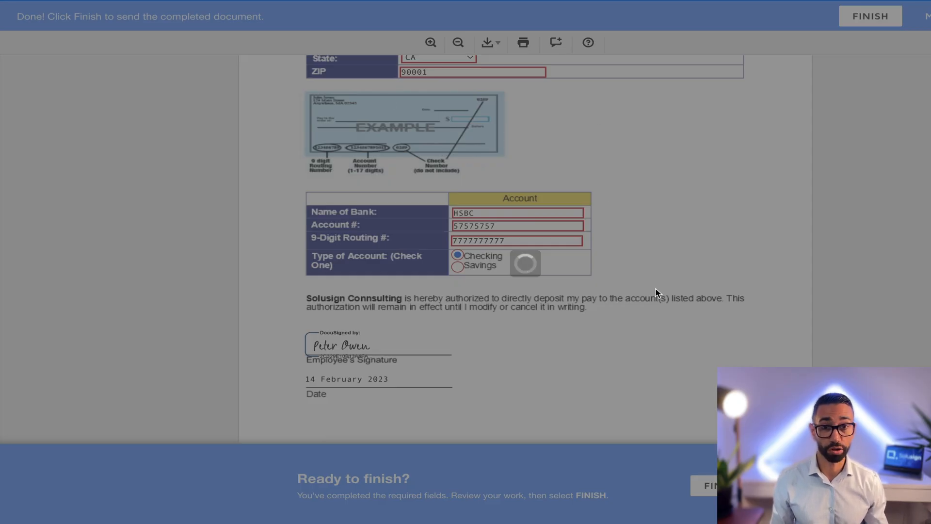
{"action": "left_click", "coordinate": [869, 16]}
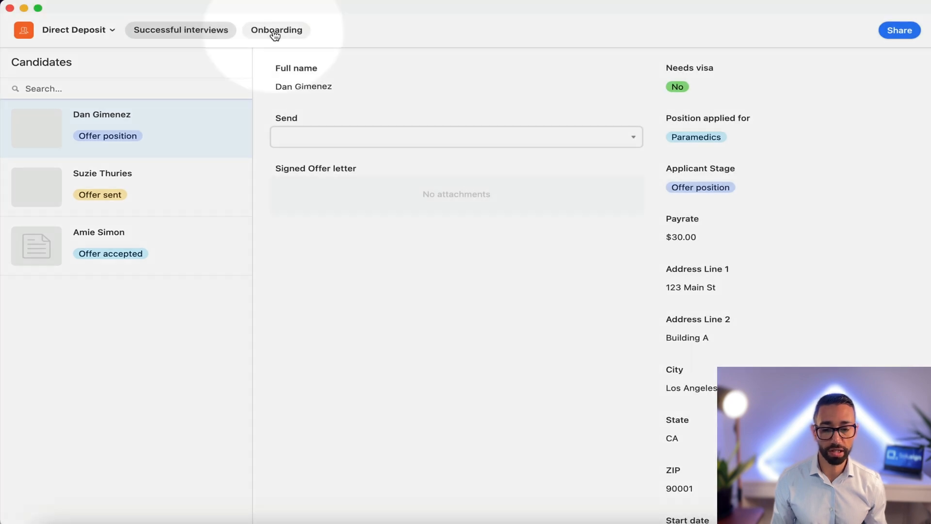
{"action": "left_click", "coordinate": [276, 30]}
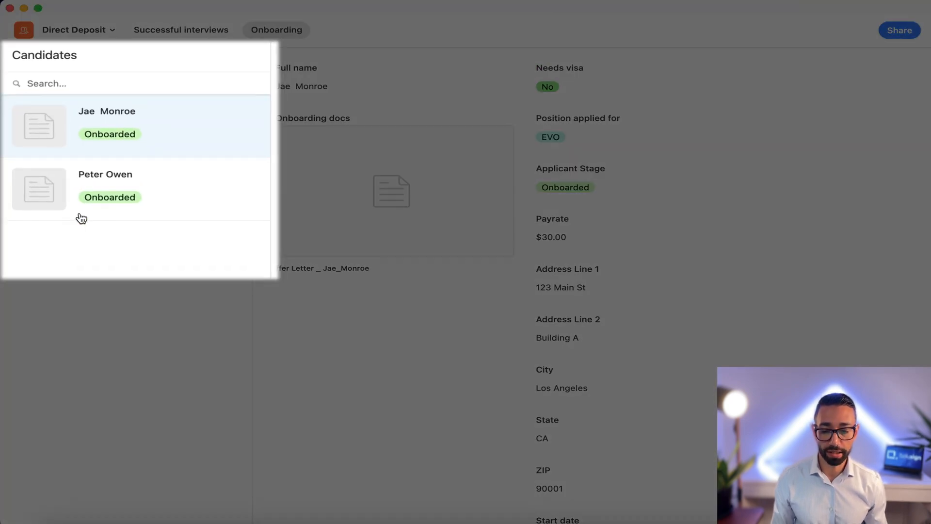
{"action": "left_click", "coordinate": [104, 174]}
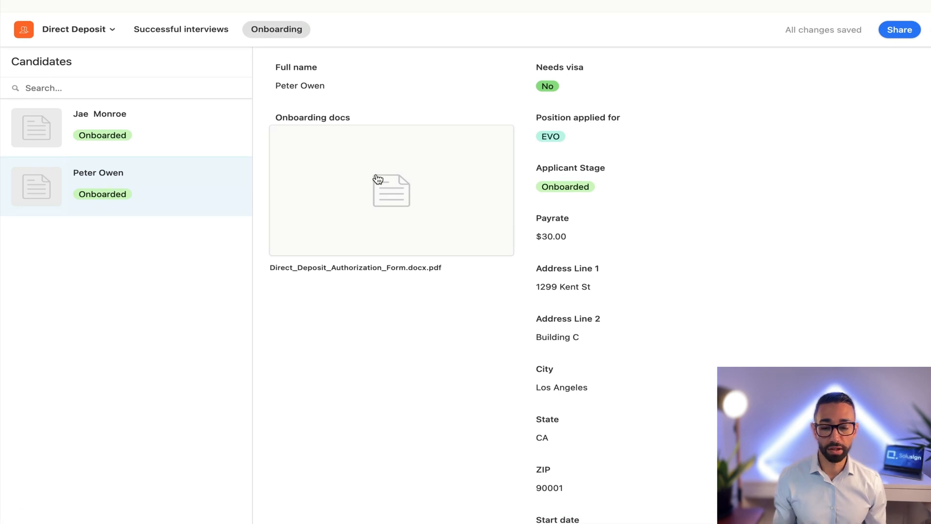
{"action": "left_click", "coordinate": [390, 190]}
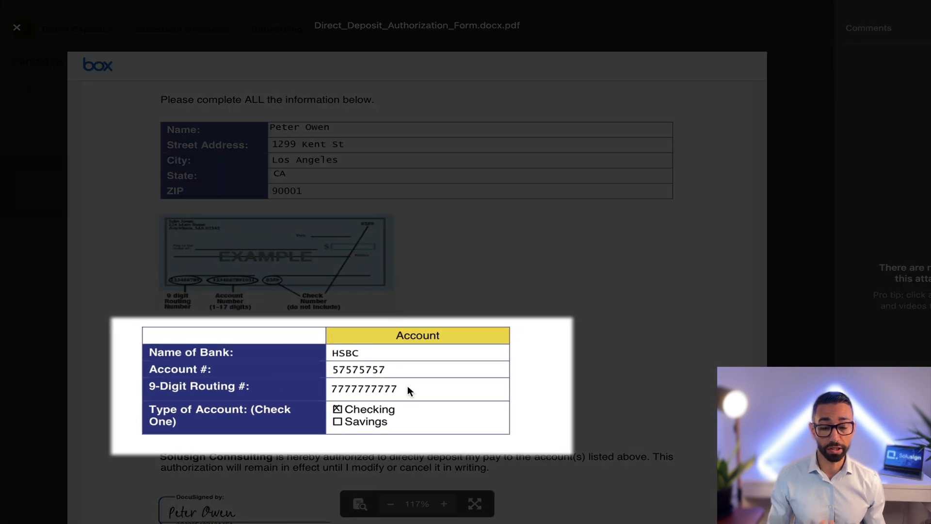
{"action": "left_click", "coordinate": [16, 27]}
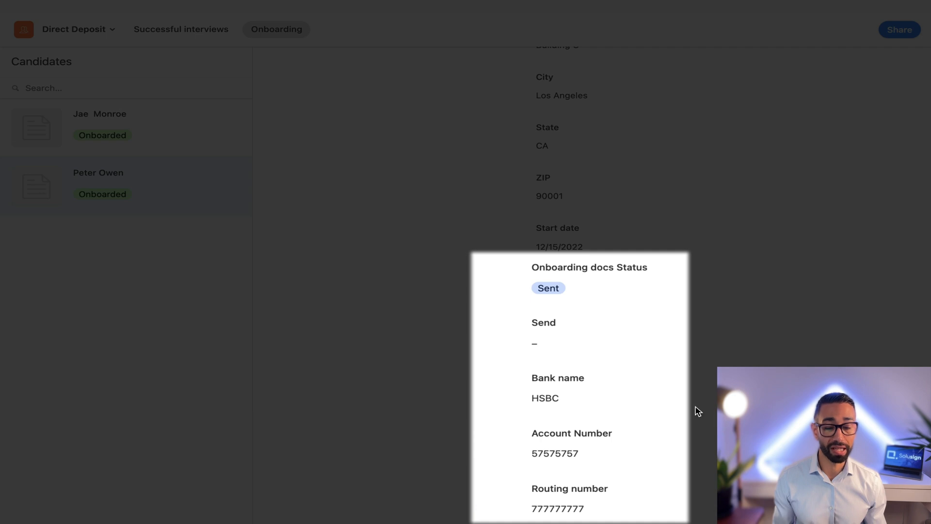
{"action": "mouse_move", "coordinate": [563, 419]}
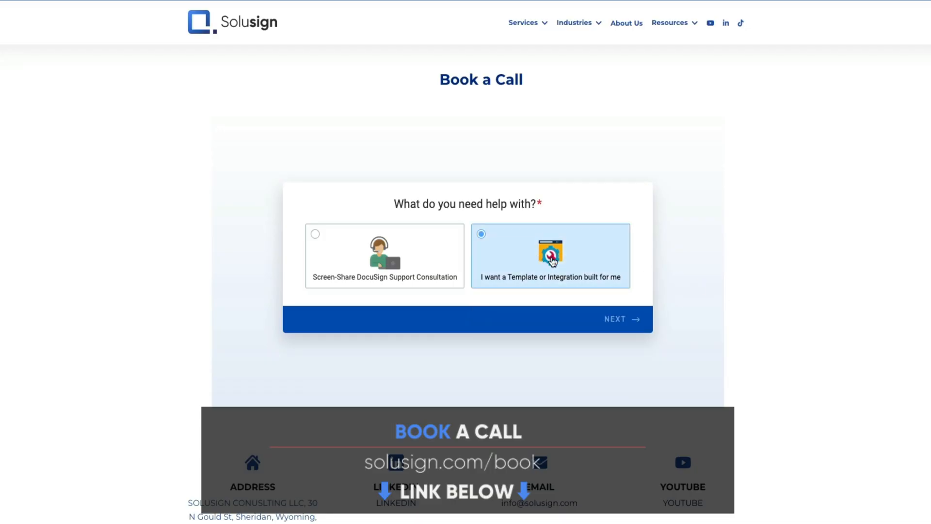
- Continue to the integration call scheduler and choose Thursday, February 23
{"action": "left_click", "coordinate": [614, 319]}
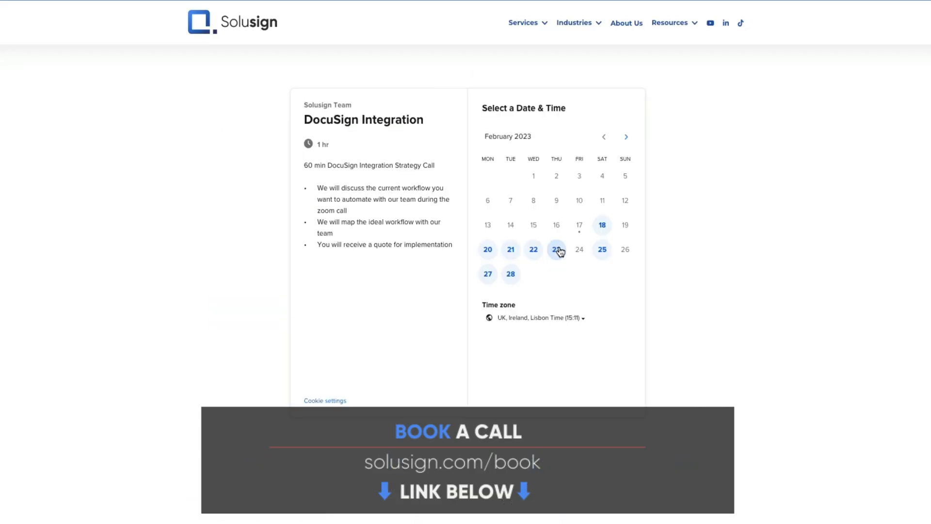
{"action": "left_click", "coordinate": [557, 249]}
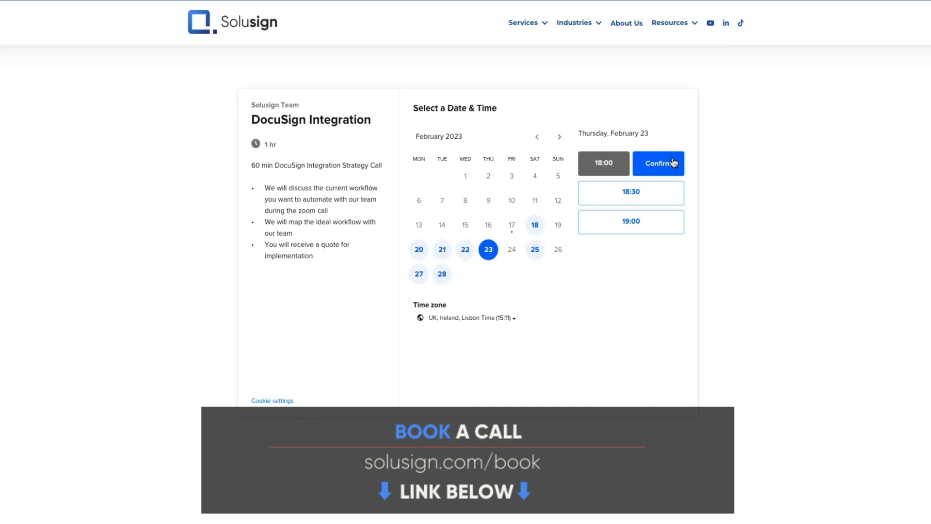